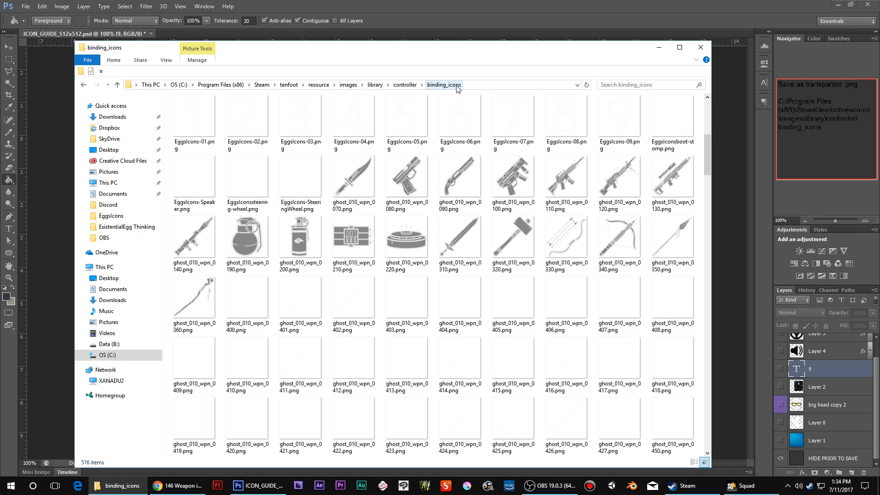
- Switch from the binding_icons folder to Squad's settings menu over the firing range
{"action": "left_click", "coordinate": [749, 486]}
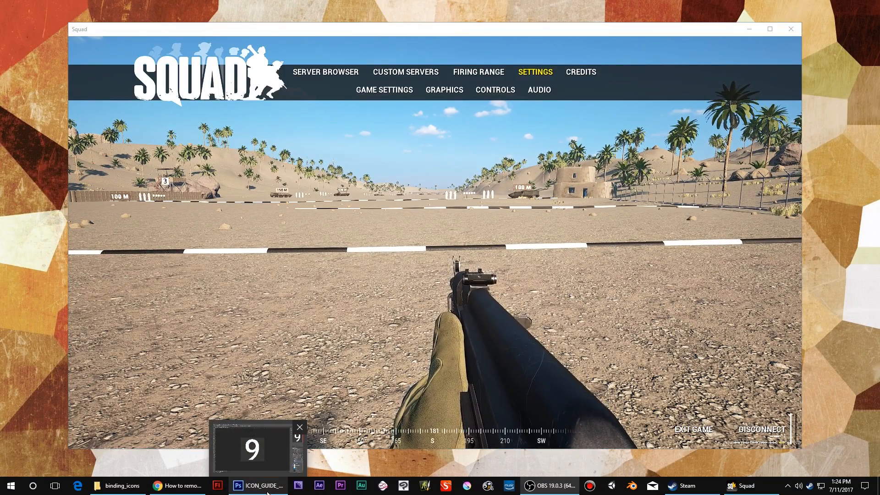
- Switch to Photoshop's white number-9 icon, then bring the binding_icons folder forward
{"action": "left_click", "coordinate": [266, 486]}
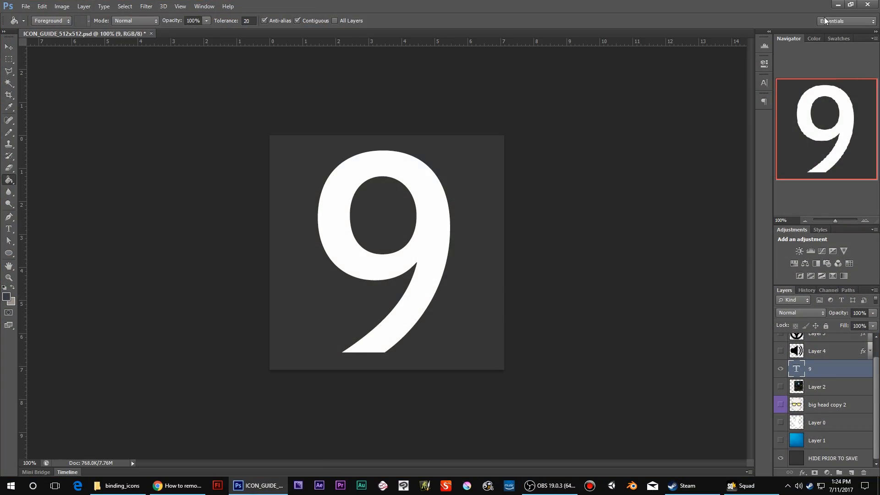
{"action": "mouse_move", "coordinate": [357, 210]}
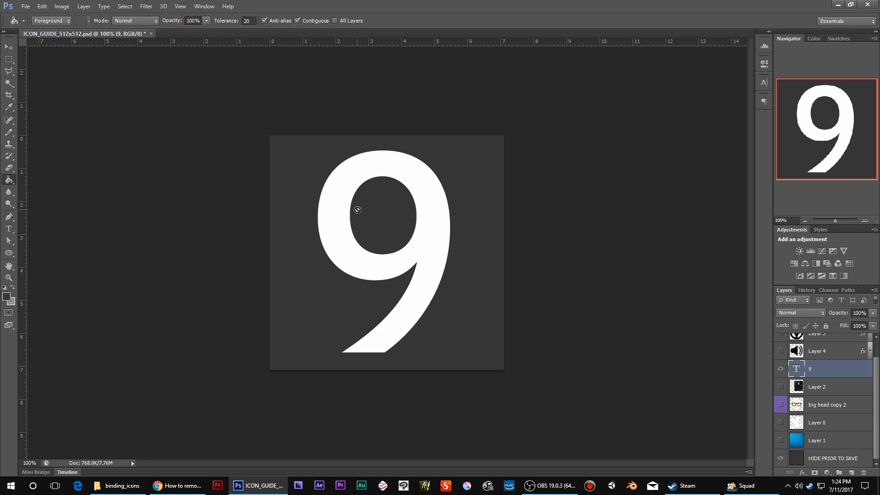
{"action": "mouse_move", "coordinate": [386, 226]}
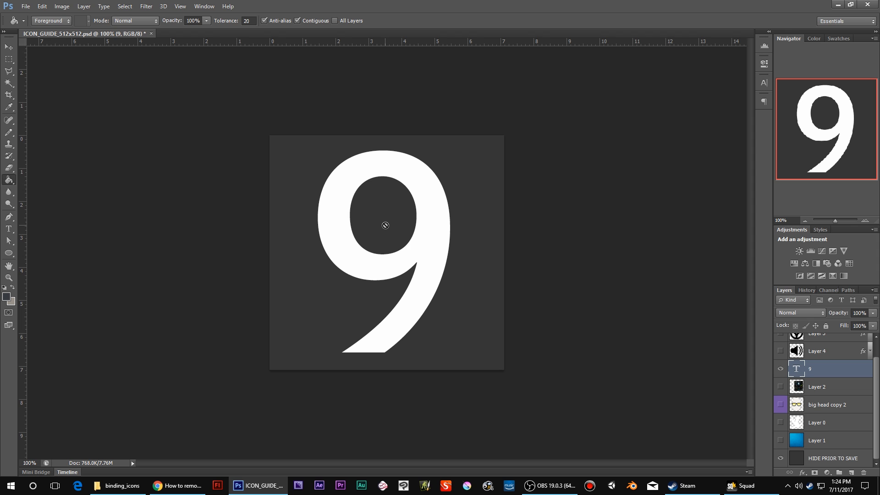
{"action": "mouse_move", "coordinate": [265, 265]}
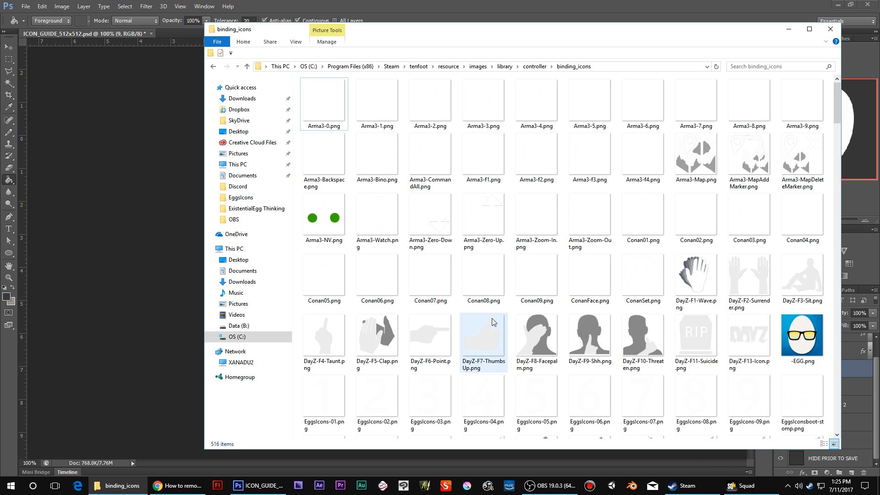
- Browse binding_icons thumbnails checking icon dimensions, then bring up Squad's Activator Type page
{"action": "scroll", "scroll_direction": "down", "scroll_amount": 3}
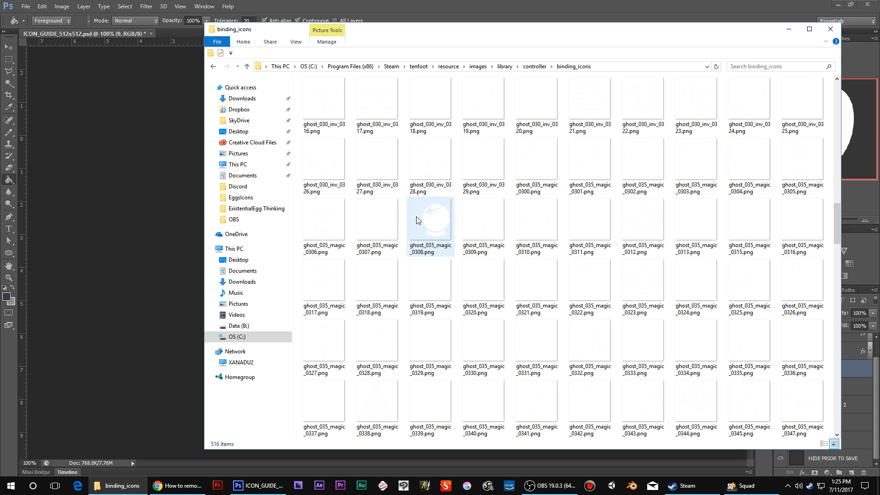
{"action": "mouse_move", "coordinate": [424, 222]}
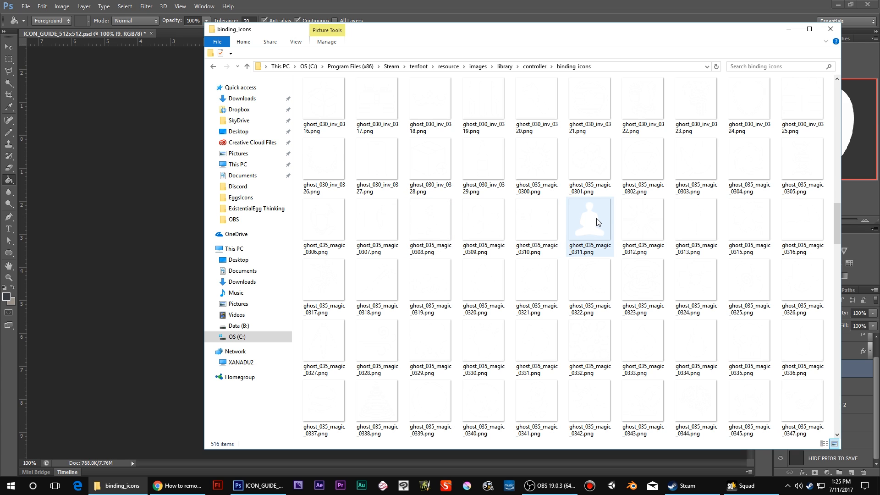
{"action": "mouse_move", "coordinate": [597, 221]}
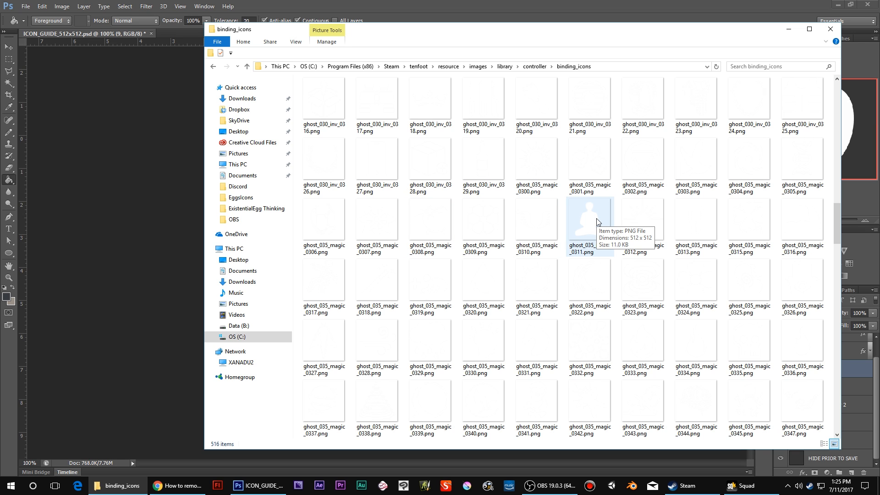
{"action": "mouse_move", "coordinate": [590, 234]}
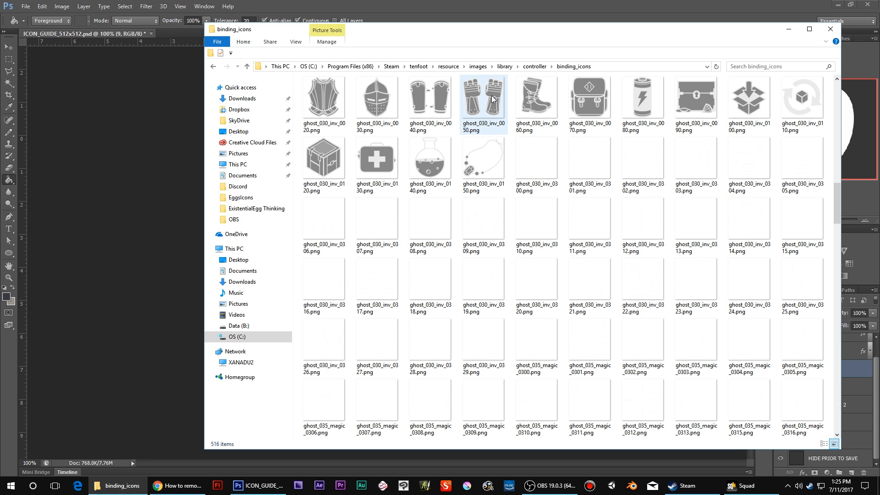
{"action": "mouse_move", "coordinate": [493, 98]}
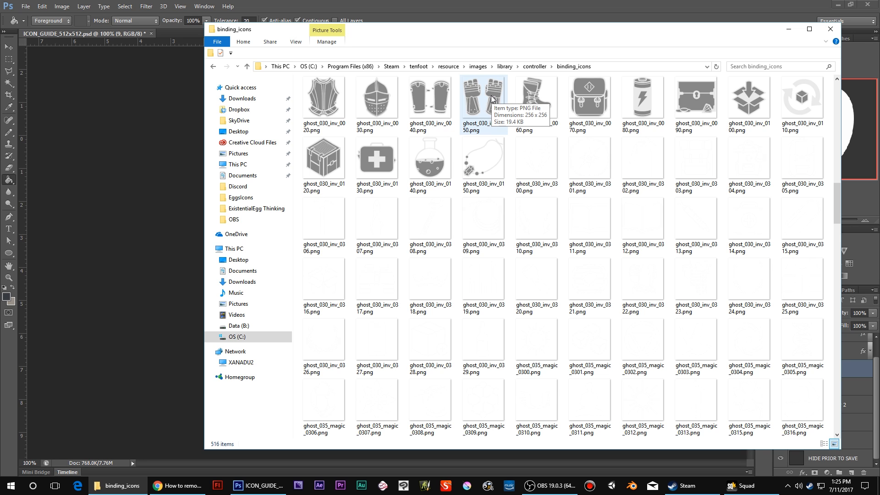
{"action": "mouse_move", "coordinate": [483, 109]}
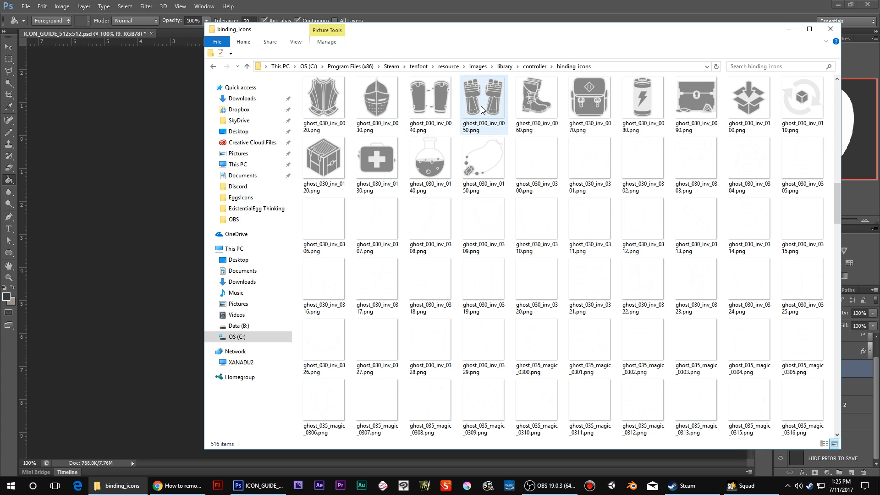
{"action": "mouse_move", "coordinate": [482, 110]}
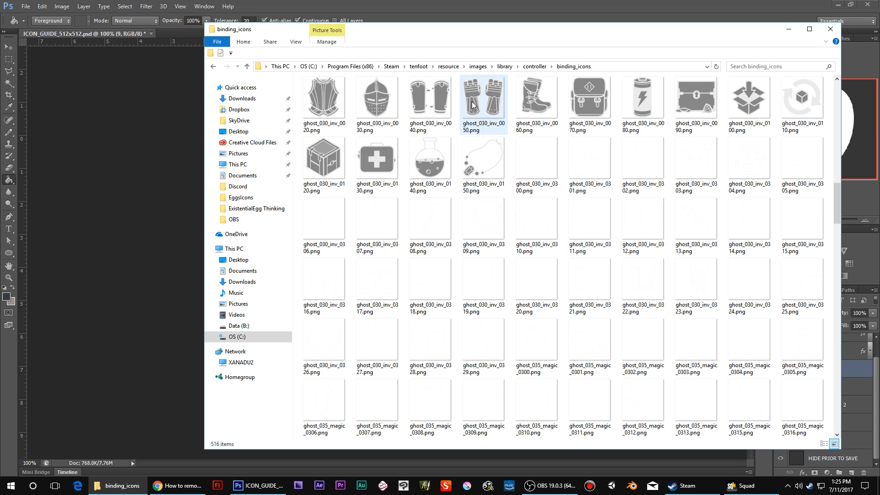
{"action": "mouse_move", "coordinate": [474, 104]}
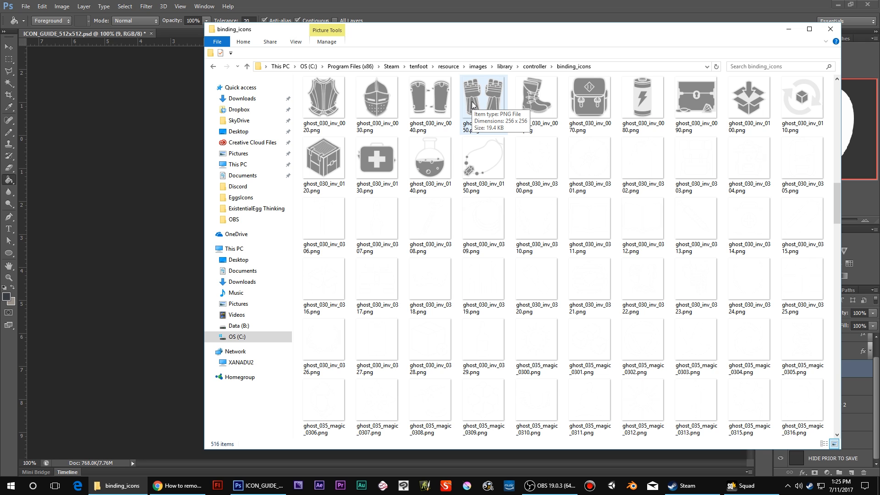
{"action": "left_click", "coordinate": [535, 100]}
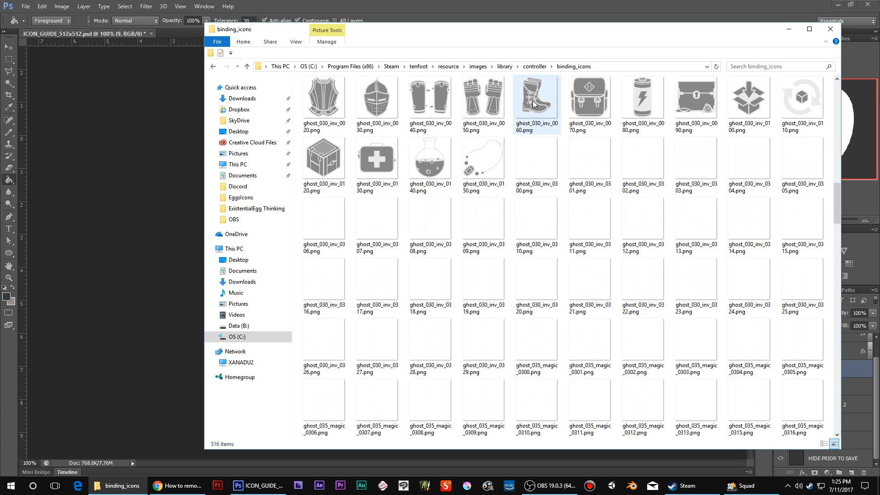
{"action": "mouse_move", "coordinate": [535, 104]}
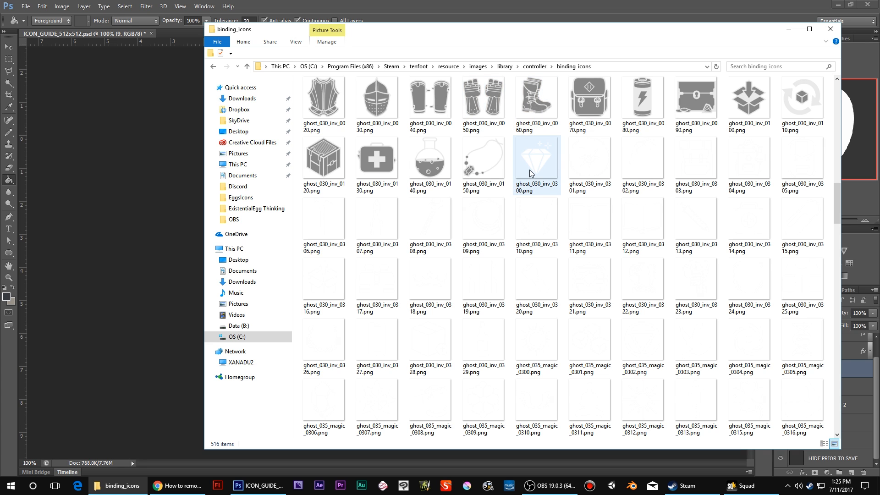
{"action": "left_click", "coordinate": [696, 158]}
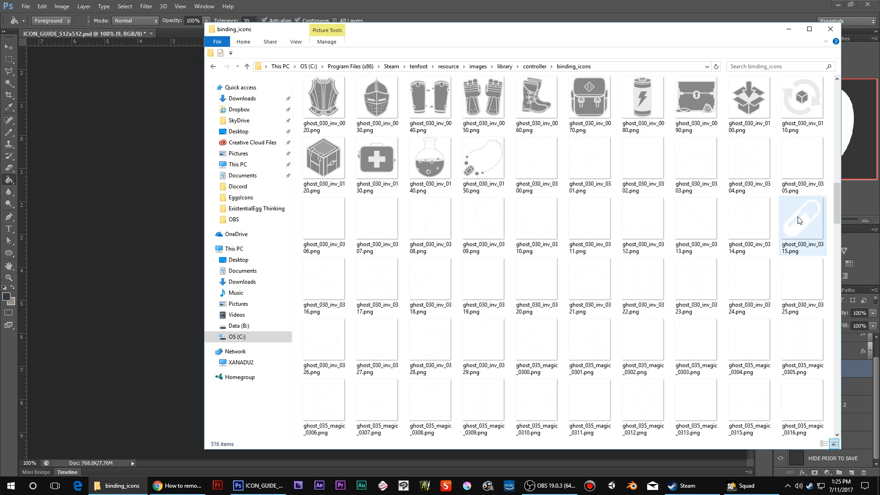
{"action": "left_click", "coordinate": [377, 219]}
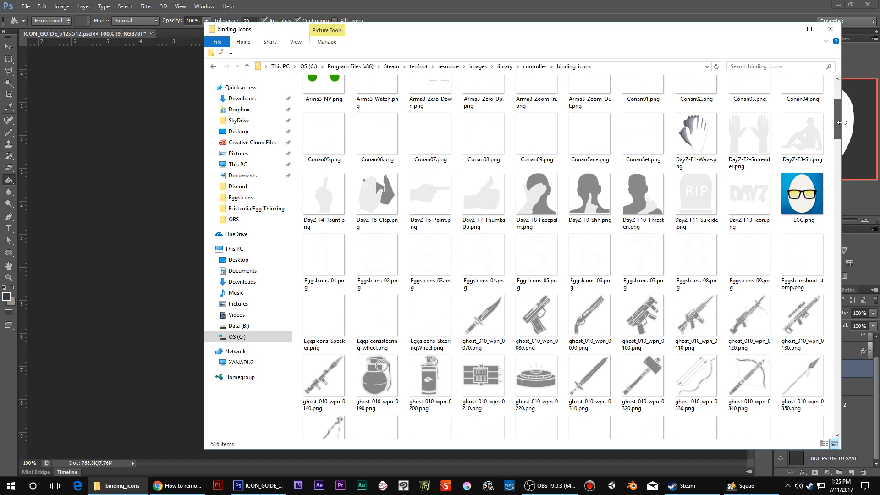
{"action": "mouse_move", "coordinate": [810, 206]}
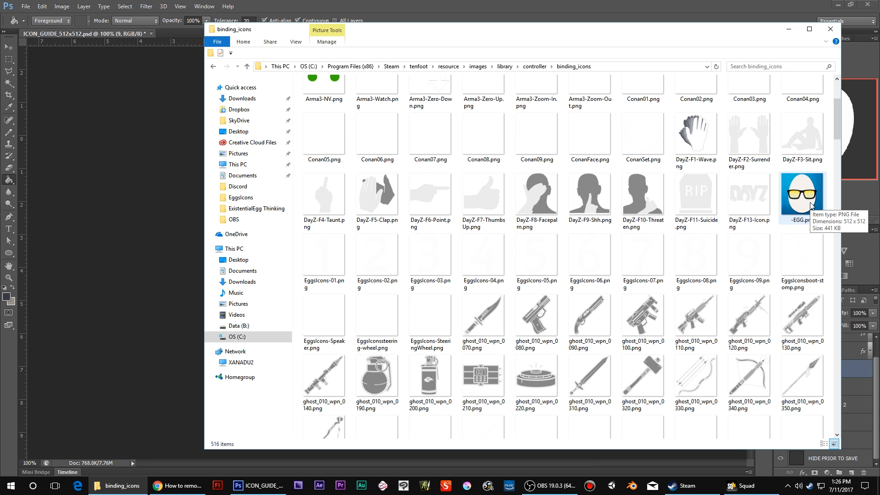
{"action": "mouse_move", "coordinate": [805, 187]}
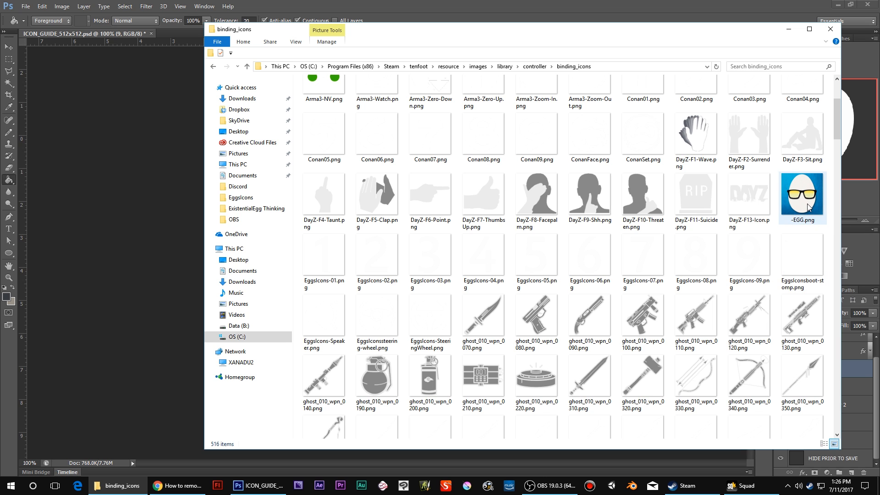
{"action": "left_click", "coordinate": [731, 485]}
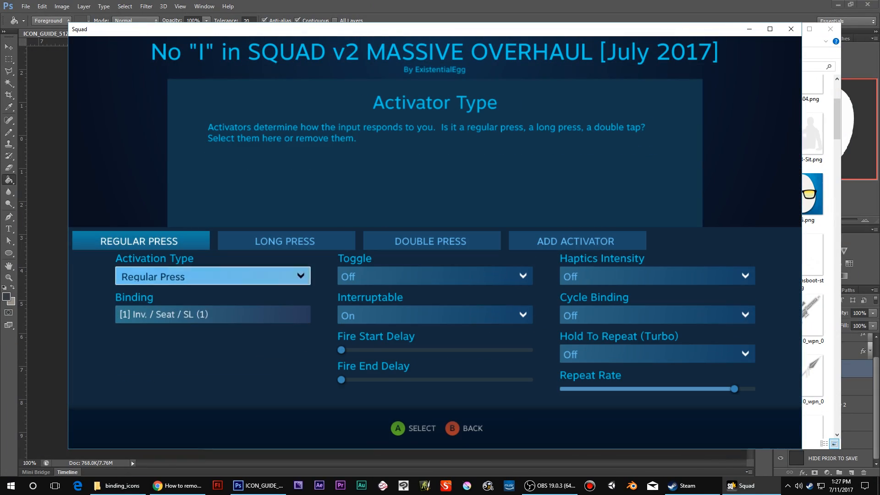
- Check the Inv. / Seat / SL binding's egg icon, then return to Photoshop's 9 icon
{"action": "left_click", "coordinate": [212, 315]}
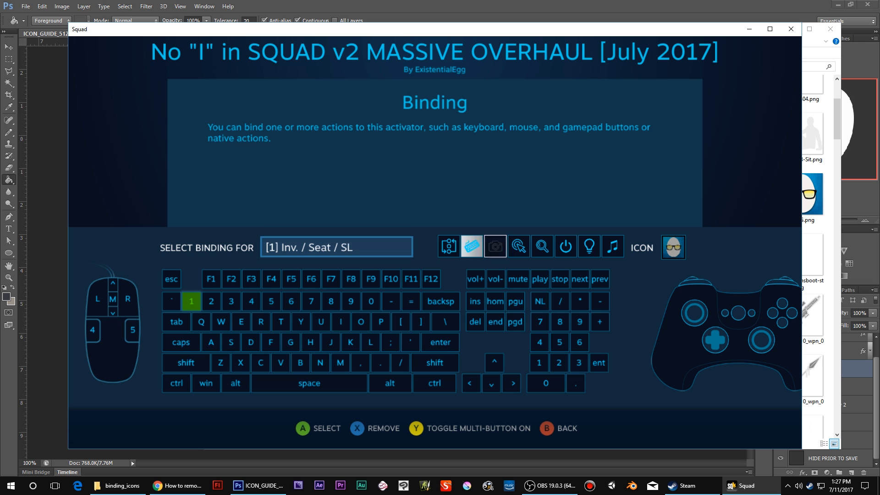
{"action": "left_click", "coordinate": [673, 248]}
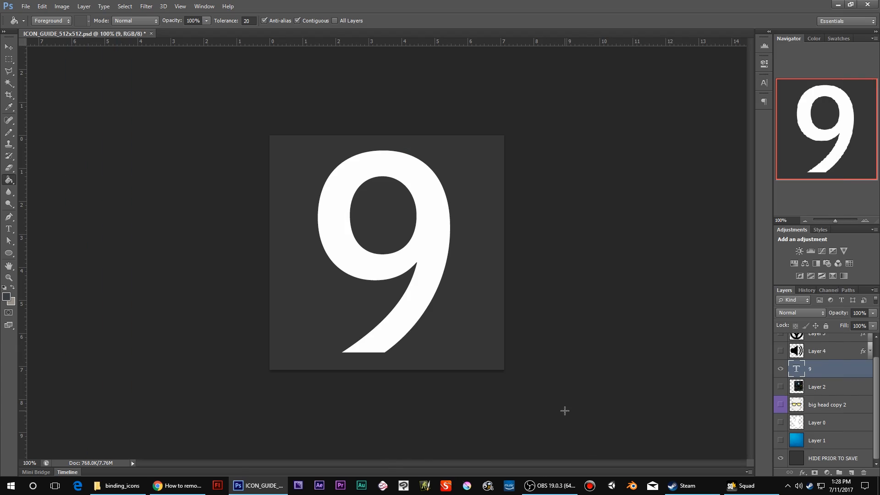
{"action": "mouse_move", "coordinate": [550, 292]}
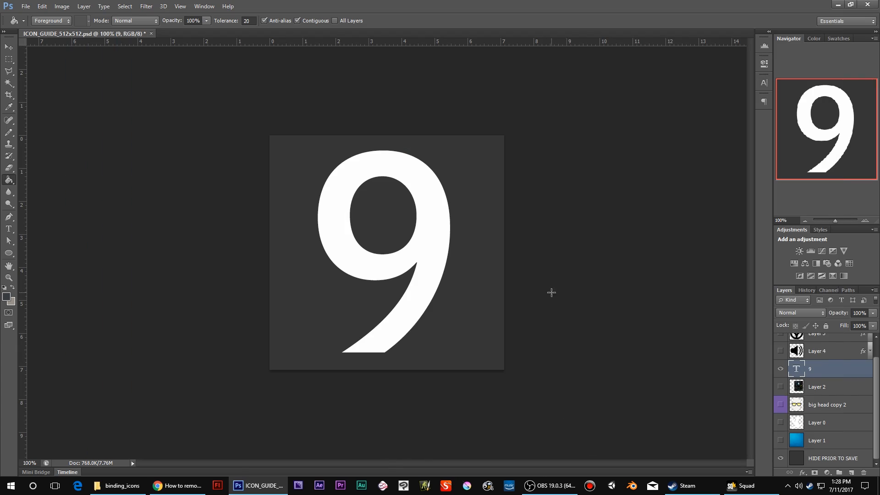
{"action": "mouse_move", "coordinate": [556, 294]}
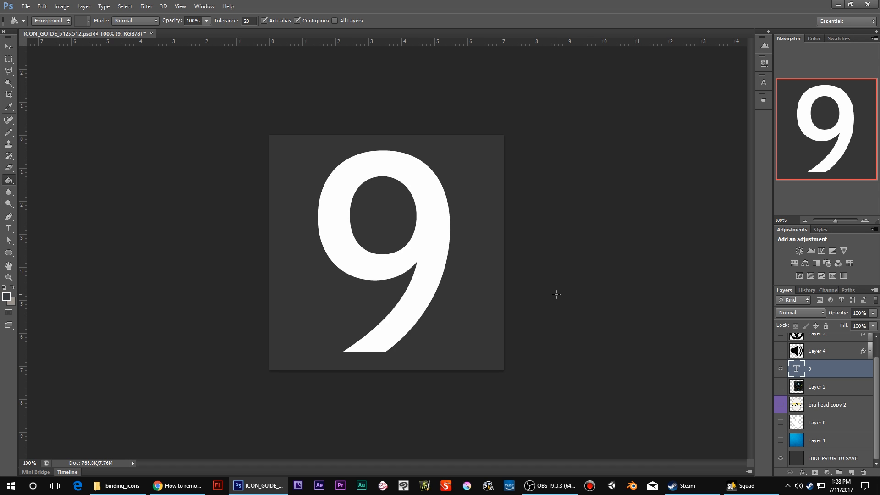
{"action": "mouse_move", "coordinate": [827, 410]}
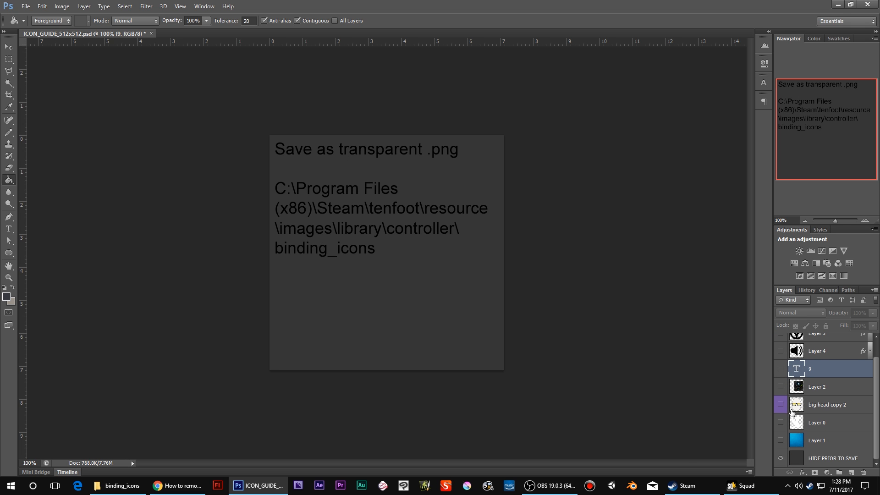
{"action": "mouse_move", "coordinate": [315, 156]}
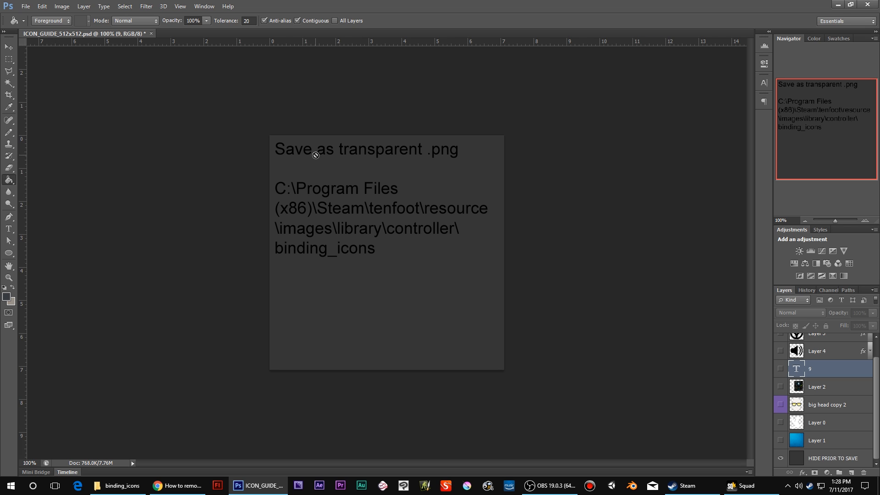
{"action": "mouse_move", "coordinate": [330, 200]}
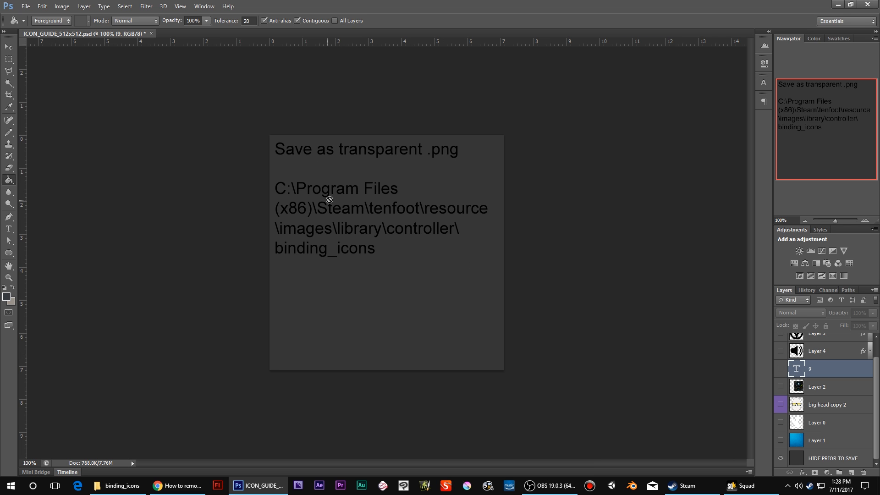
{"action": "mouse_move", "coordinate": [390, 335]}
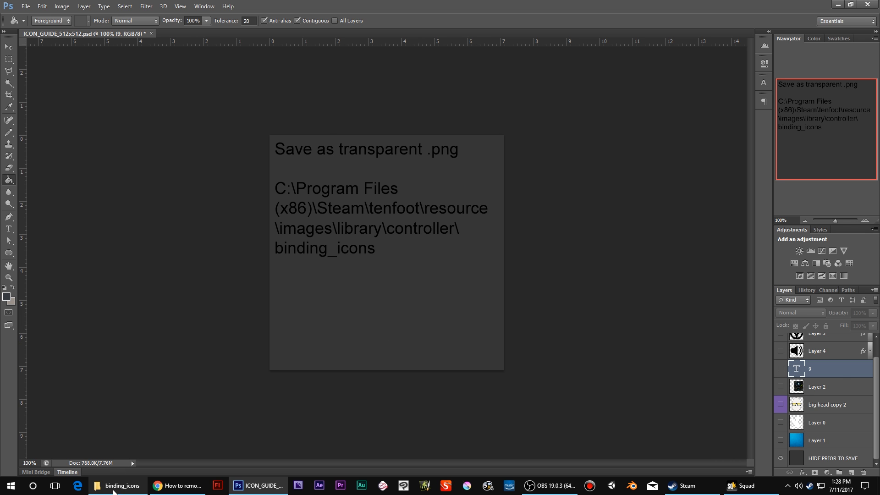
- Browse the 516 binding_icons files and go up to the controller folder
{"action": "left_click", "coordinate": [120, 485]}
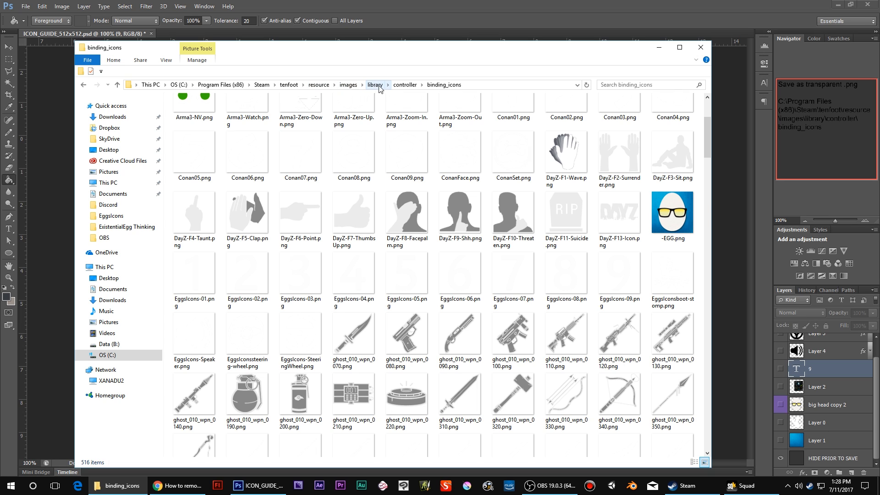
{"action": "left_click", "coordinate": [444, 84]}
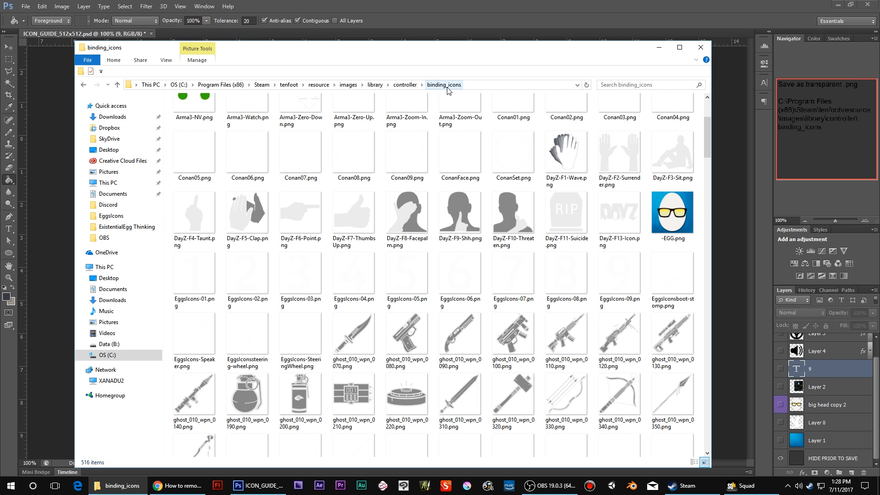
{"action": "left_click", "coordinate": [672, 333]}
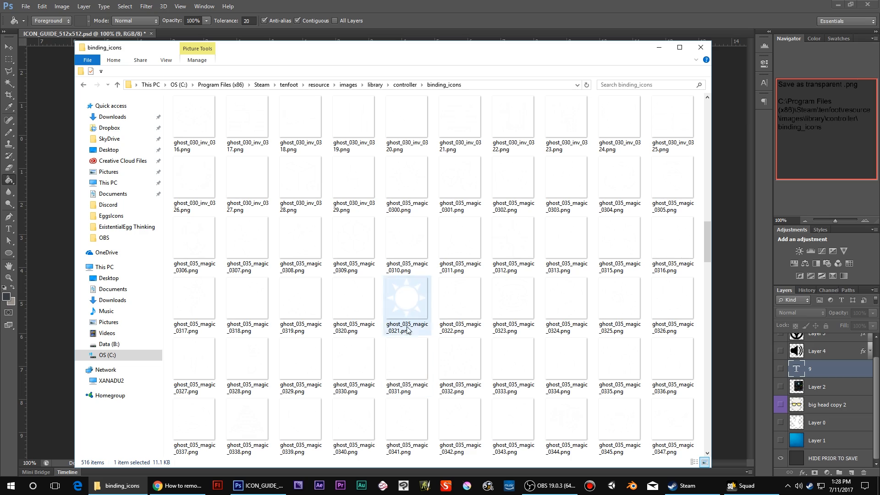
{"action": "scroll", "scroll_direction": "down", "scroll_amount": 3}
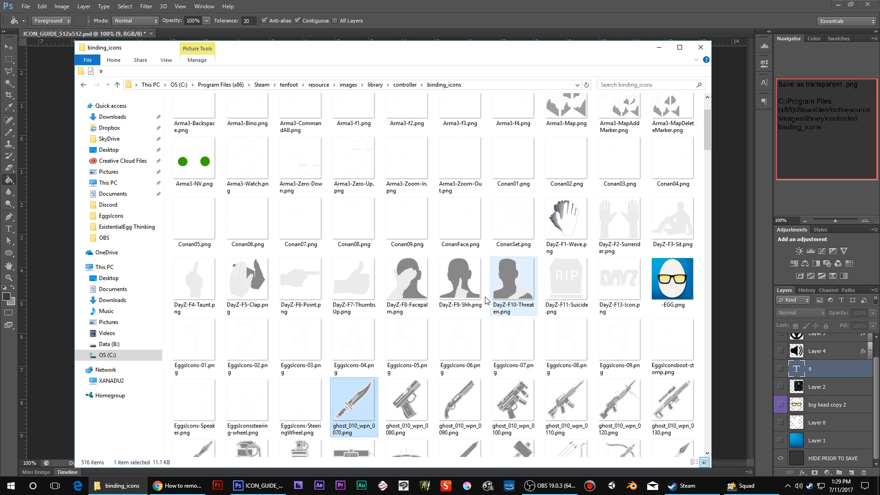
{"action": "mouse_move", "coordinate": [419, 220]}
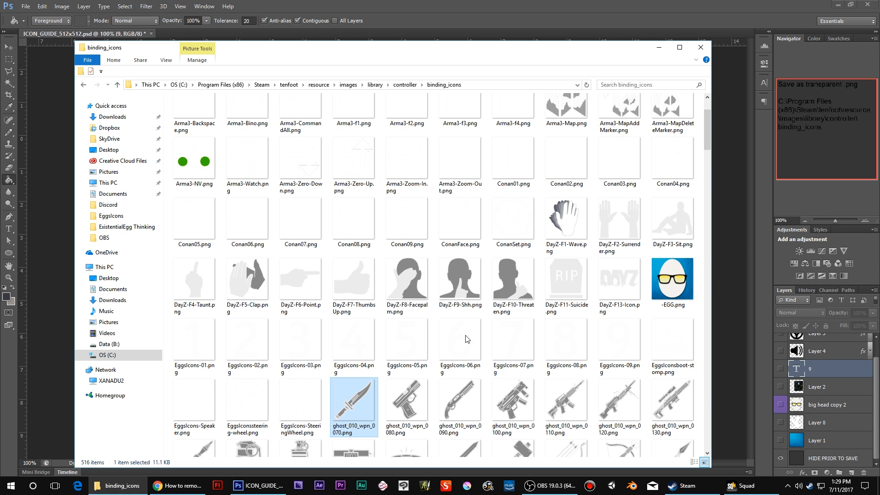
{"action": "mouse_move", "coordinate": [383, 345]}
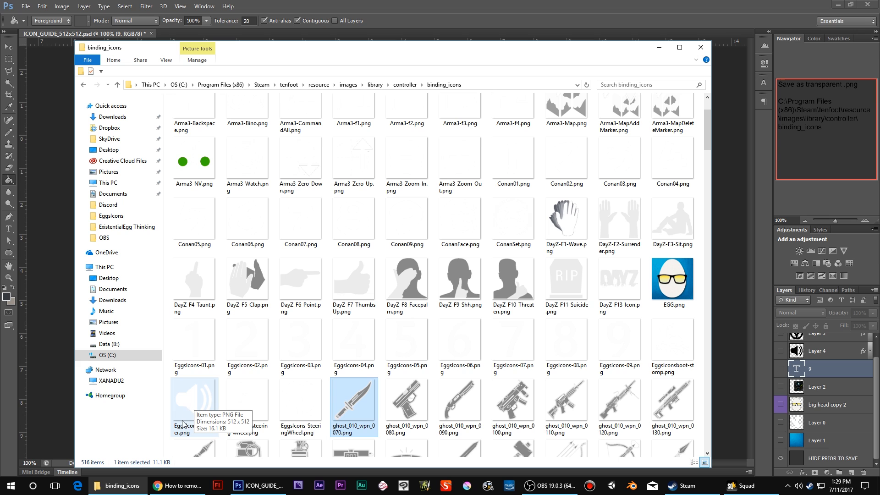
{"action": "mouse_move", "coordinate": [246, 412]}
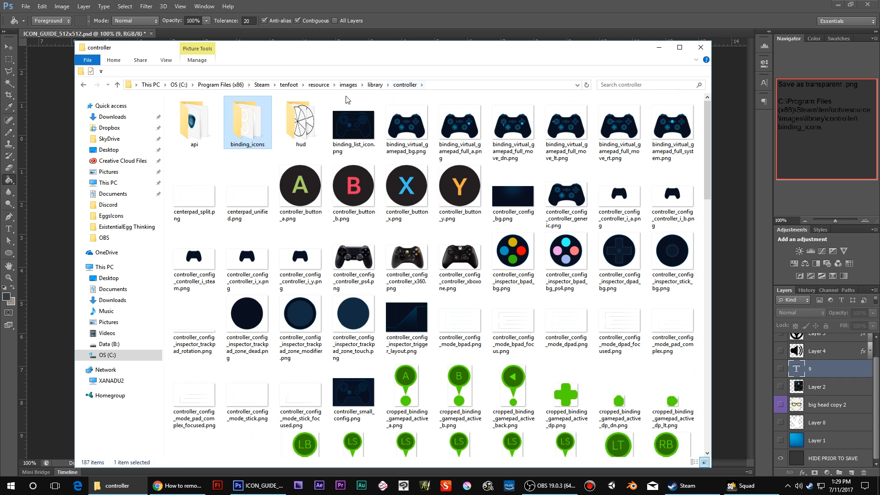
{"action": "mouse_move", "coordinate": [244, 125]}
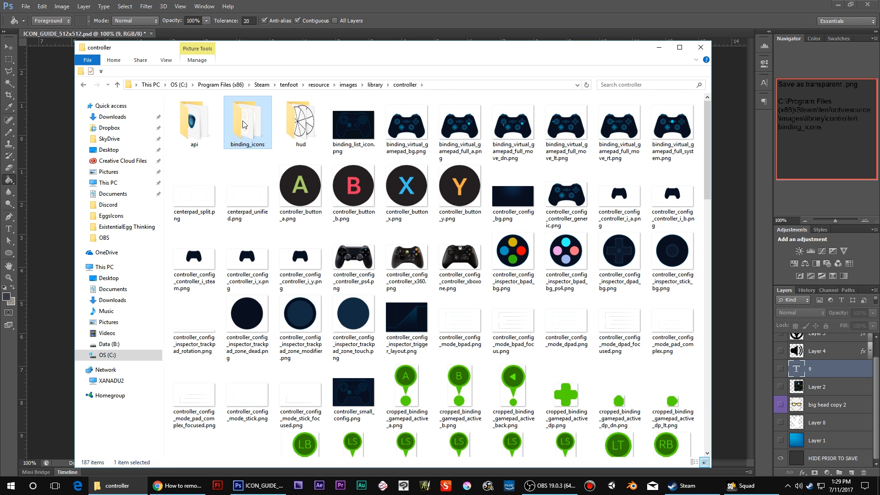
{"action": "mouse_move", "coordinate": [247, 133]}
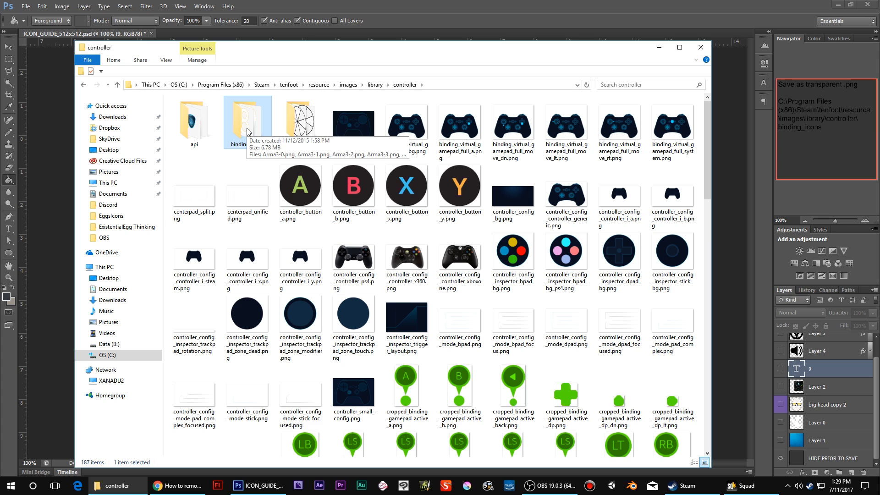
- Dismiss the binding_icons context menu and reopen the folder to browse its 516 PNGs
{"action": "right_click", "coordinate": [247, 133]}
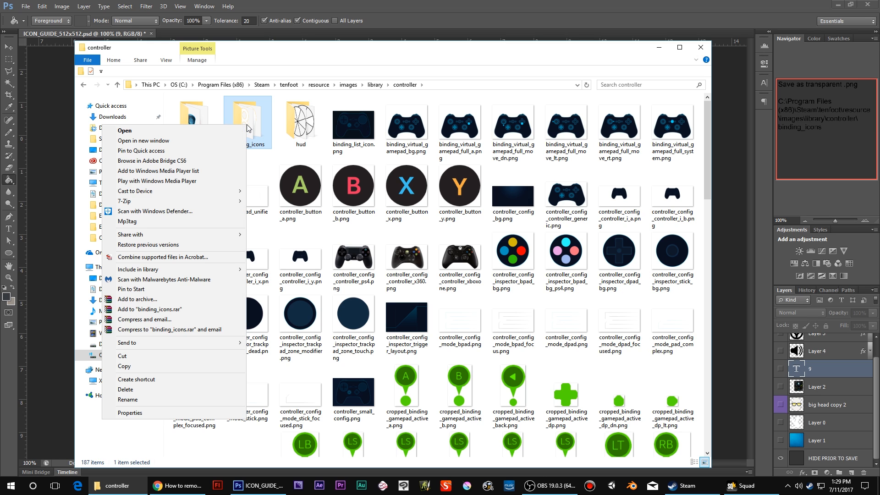
{"action": "mouse_move", "coordinate": [358, 77]}
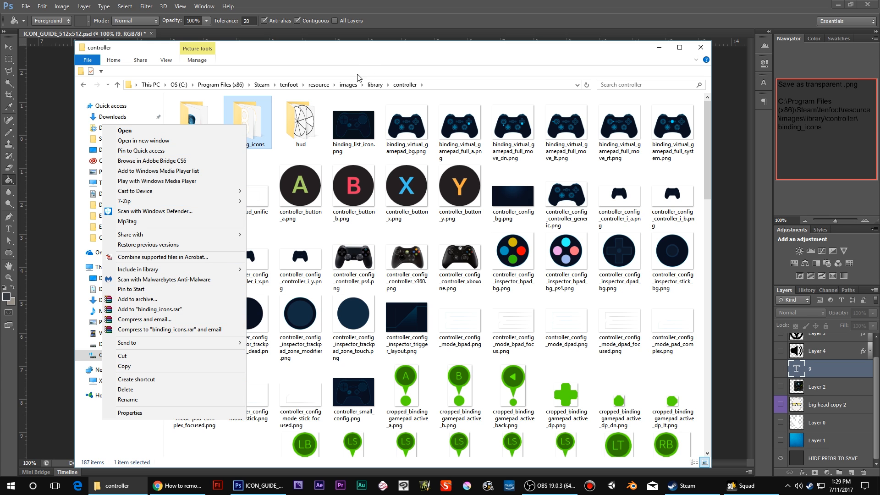
{"action": "left_click", "coordinate": [371, 64]}
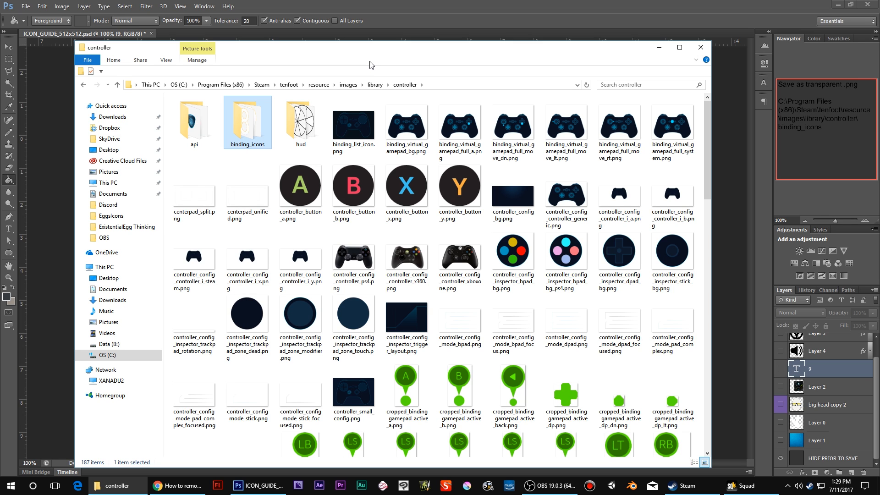
{"action": "mouse_move", "coordinate": [245, 130]}
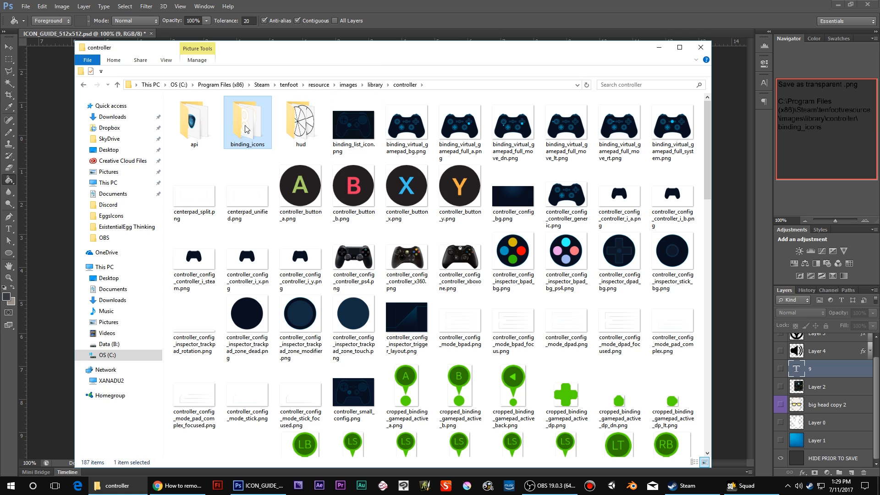
{"action": "double_click", "coordinate": [247, 121]}
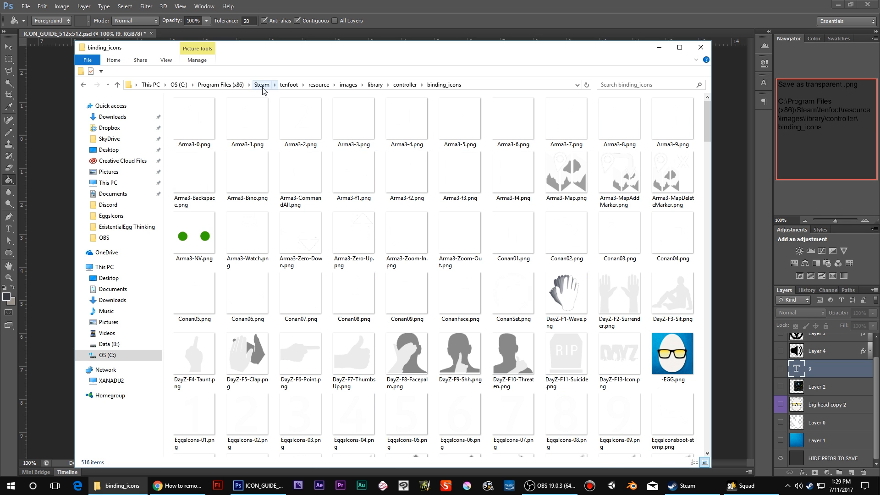
{"action": "left_click", "coordinate": [354, 117]}
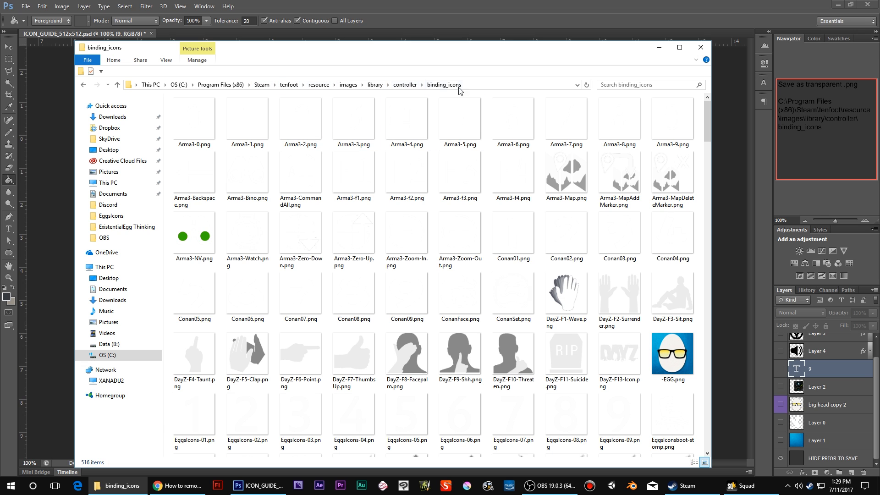
{"action": "mouse_move", "coordinate": [711, 119]}
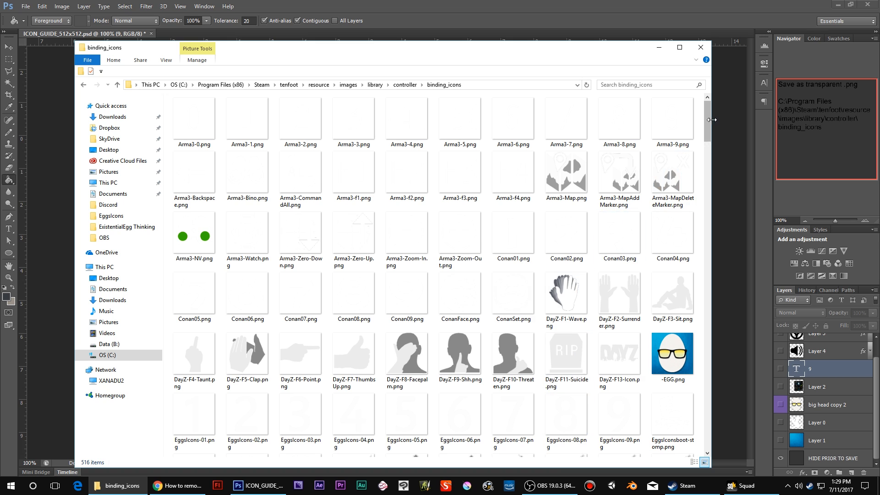
{"action": "scroll", "scroll_direction": "down", "scroll_amount": 3}
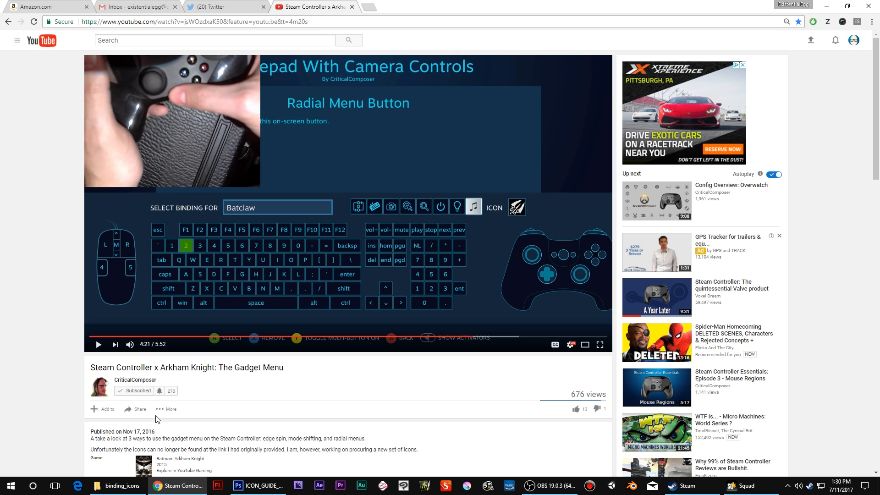
{"action": "mouse_move", "coordinate": [392, 191]}
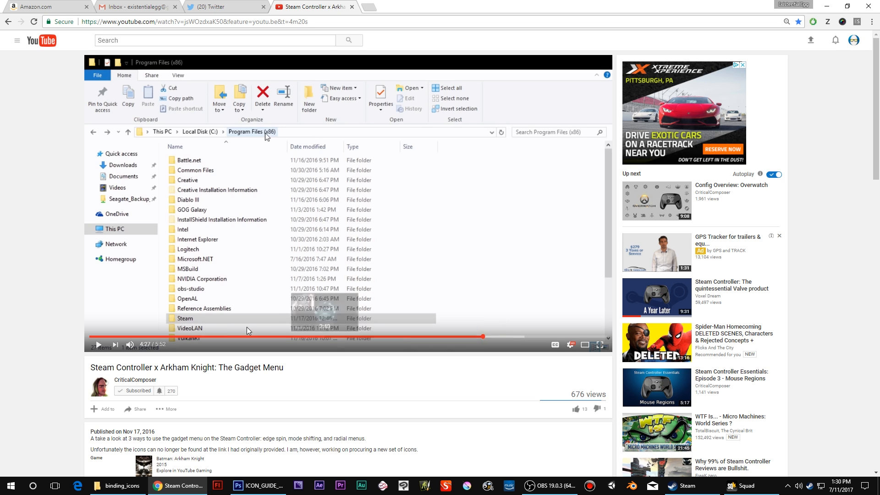
{"action": "mouse_move", "coordinate": [484, 337]}
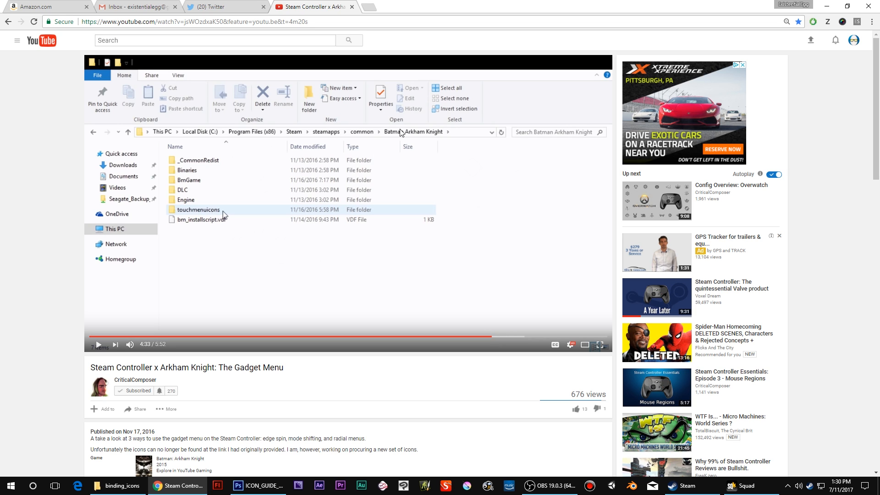
{"action": "mouse_move", "coordinate": [255, 251]}
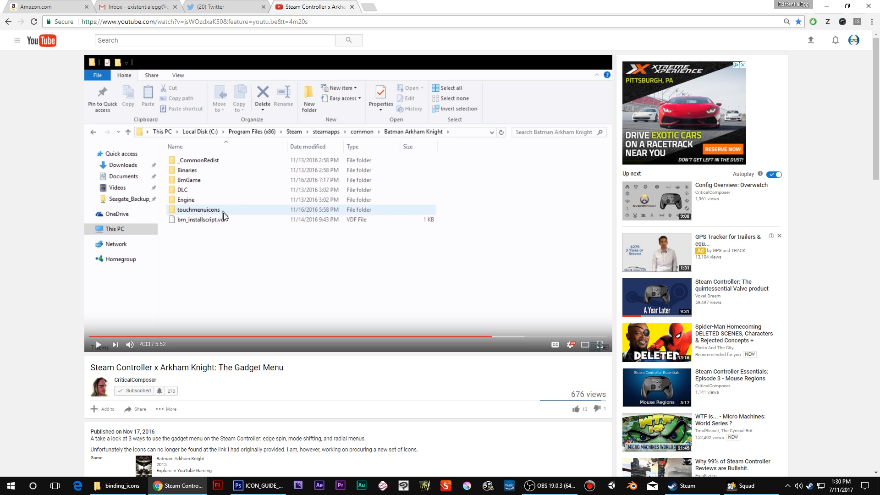
{"action": "mouse_move", "coordinate": [309, 213]}
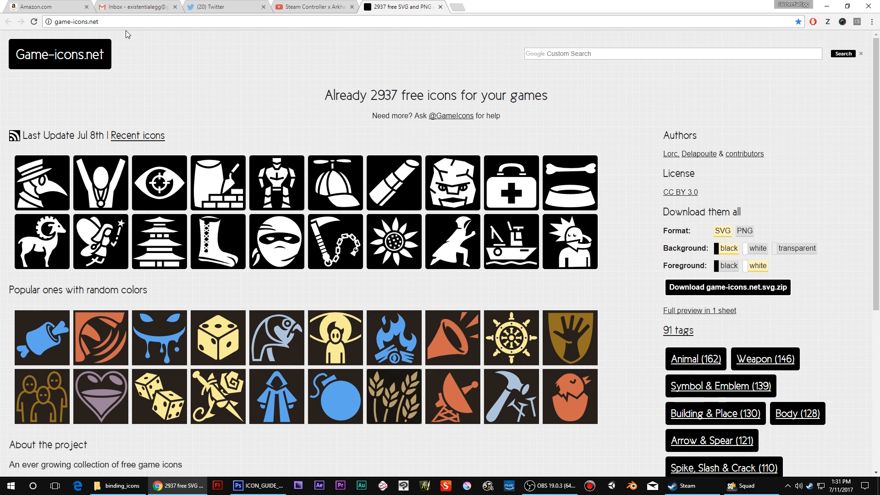
{"action": "mouse_move", "coordinate": [159, 242]}
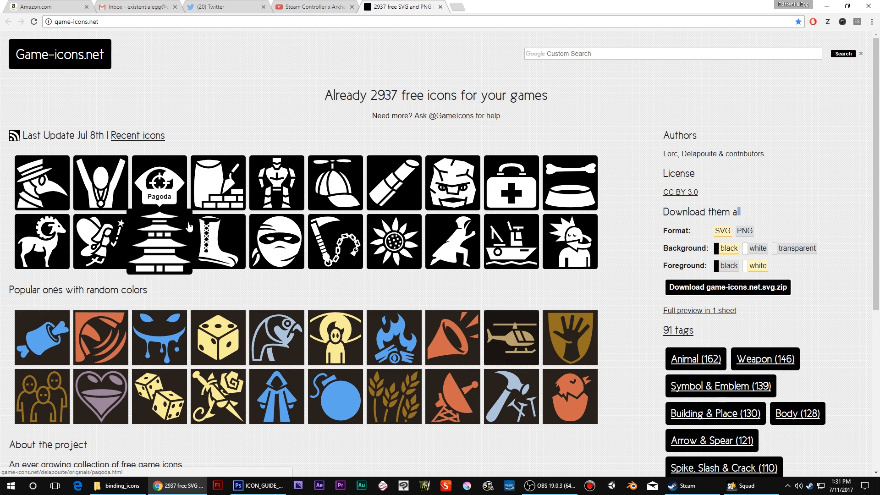
{"action": "mouse_move", "coordinate": [225, 248]}
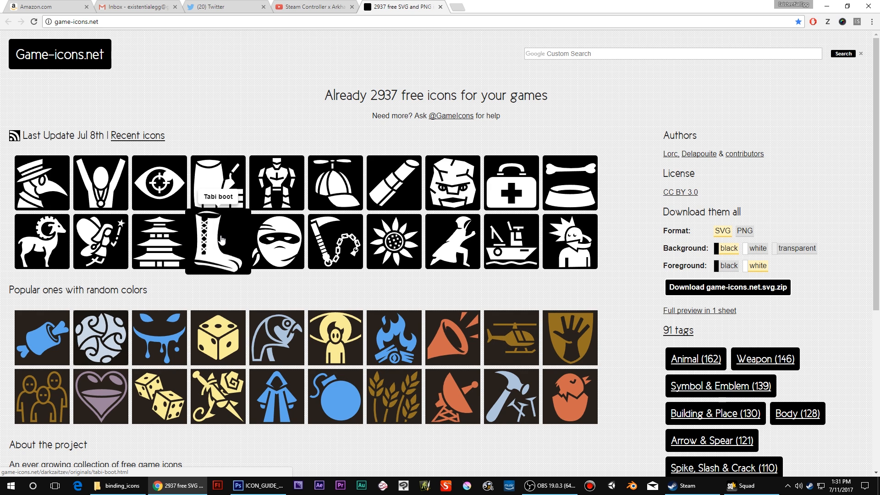
{"action": "mouse_move", "coordinate": [552, 255]}
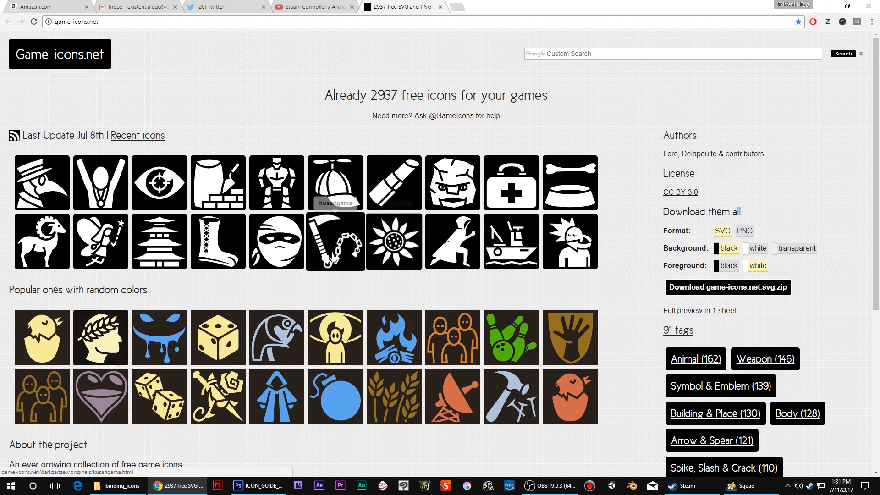
- Scroll through the game-icons.net home page of 2937 free icons
{"action": "scroll", "scroll_direction": "down", "scroll_amount": 3}
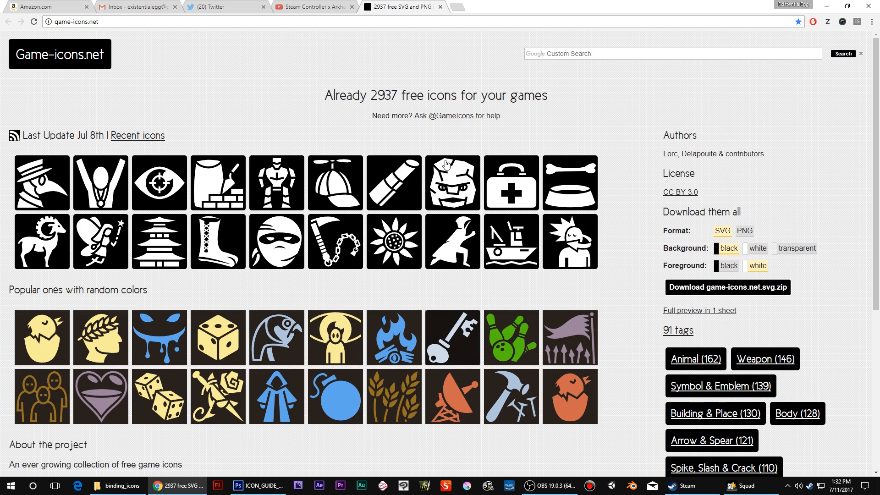
{"action": "mouse_move", "coordinate": [519, 189]}
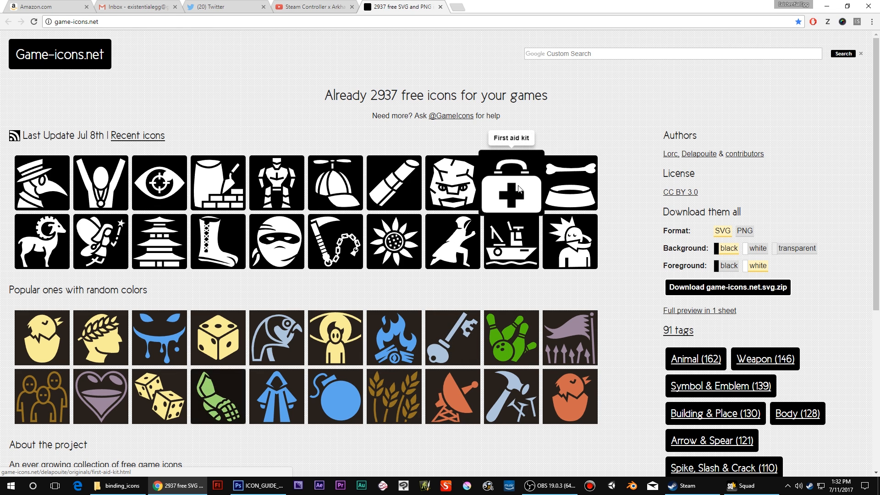
{"action": "left_click", "coordinate": [512, 183]}
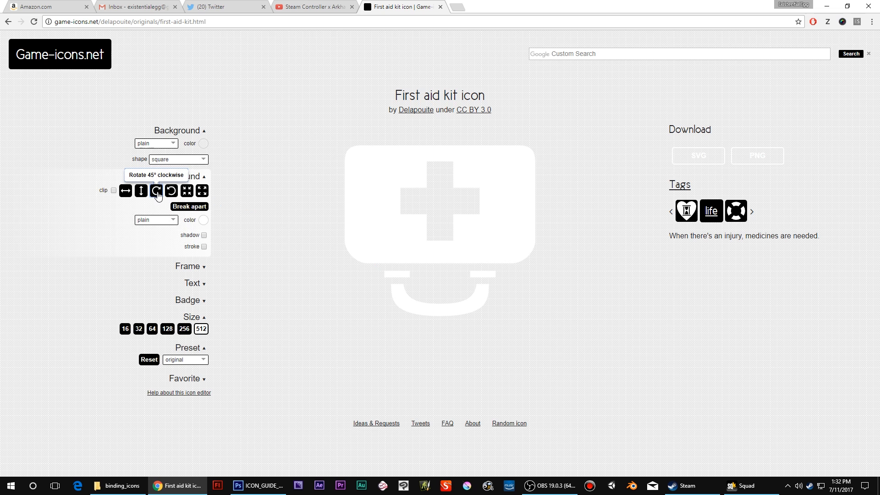
{"action": "left_click", "coordinate": [155, 191]}
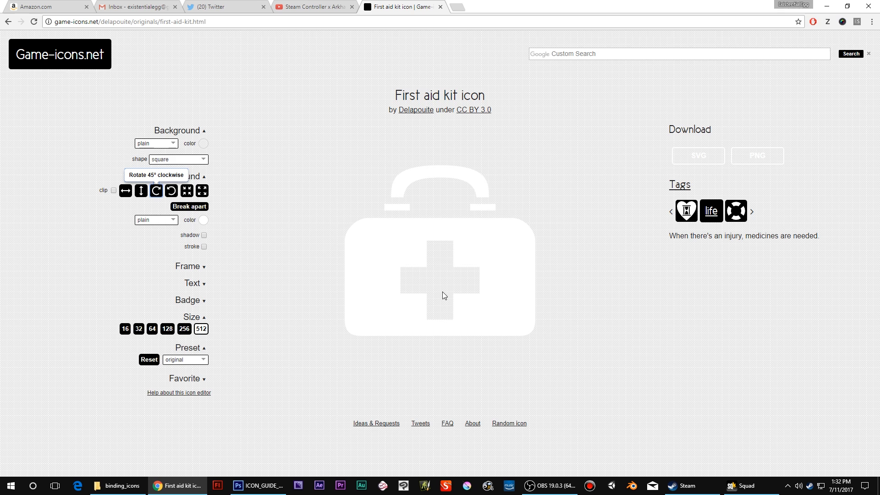
{"action": "mouse_move", "coordinate": [486, 227]}
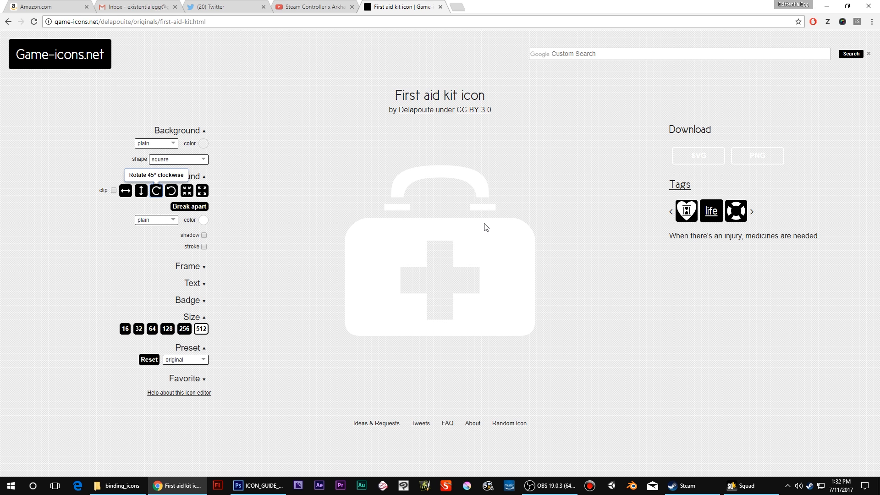
{"action": "mouse_move", "coordinate": [341, 294]}
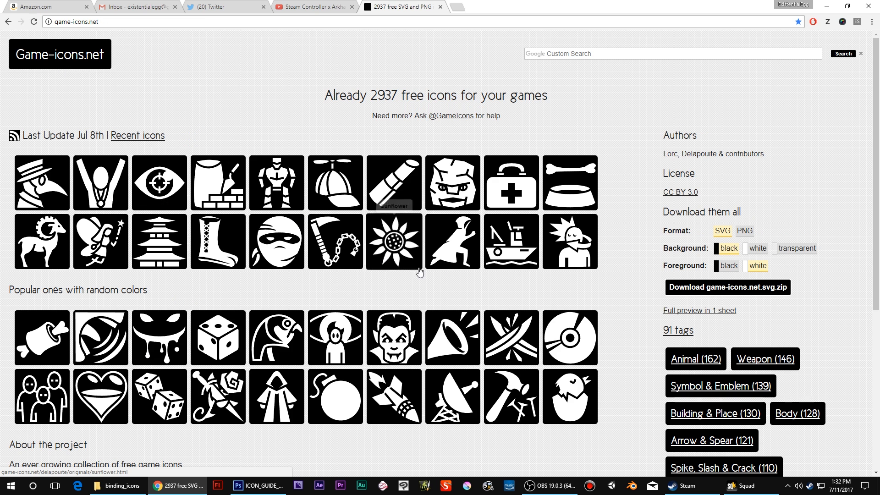
- Scroll down the home page and choose the Weapon (146) tag
{"action": "scroll", "scroll_direction": "down", "scroll_amount": 3}
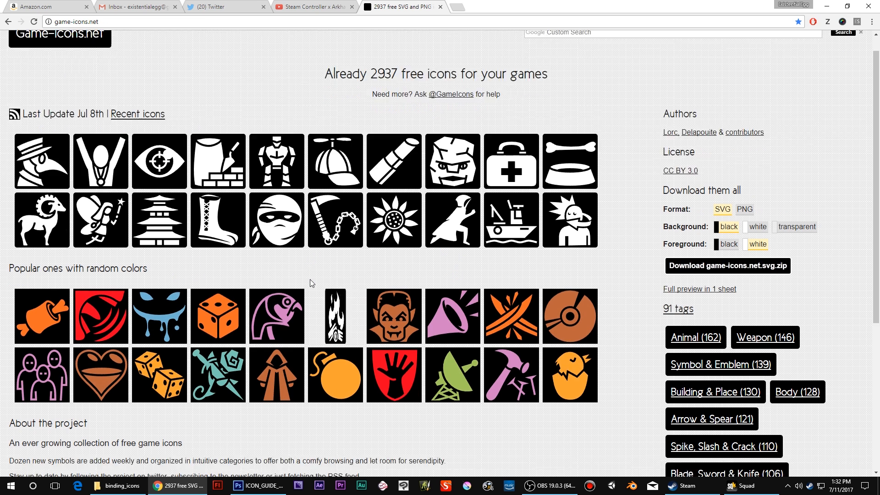
{"action": "scroll", "scroll_direction": "down", "scroll_amount": 3}
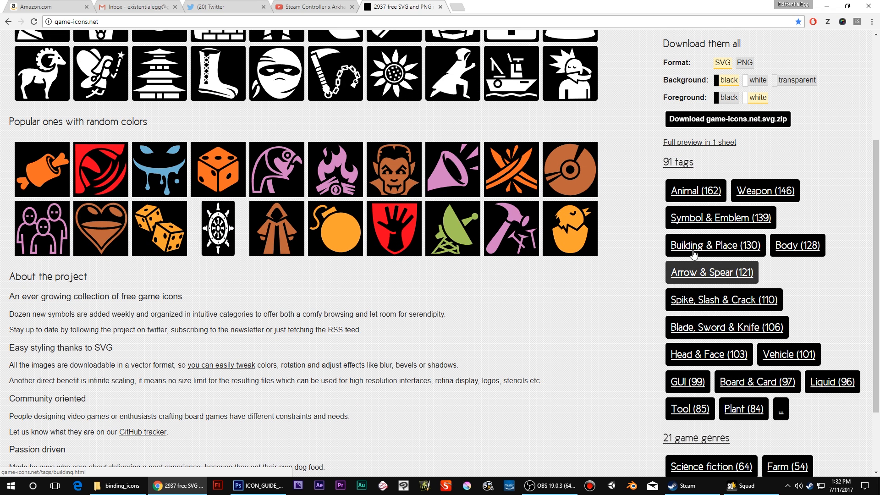
{"action": "left_click", "coordinate": [765, 190]}
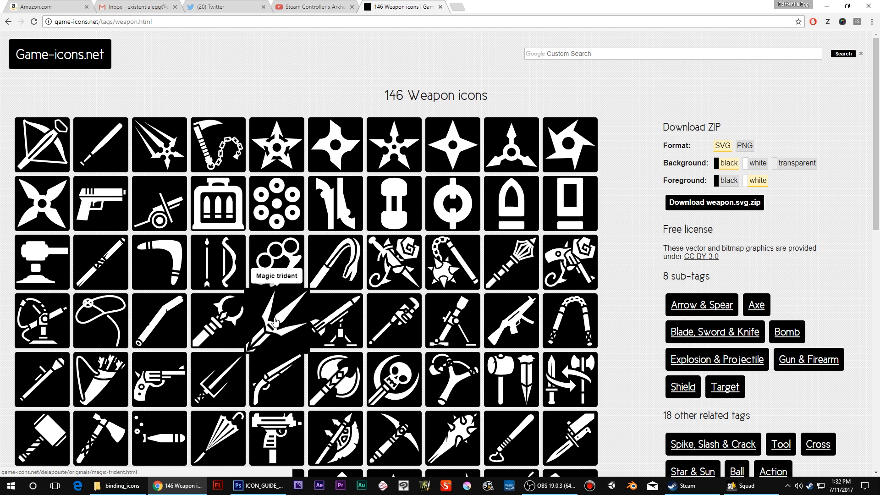
{"action": "mouse_move", "coordinate": [307, 335]}
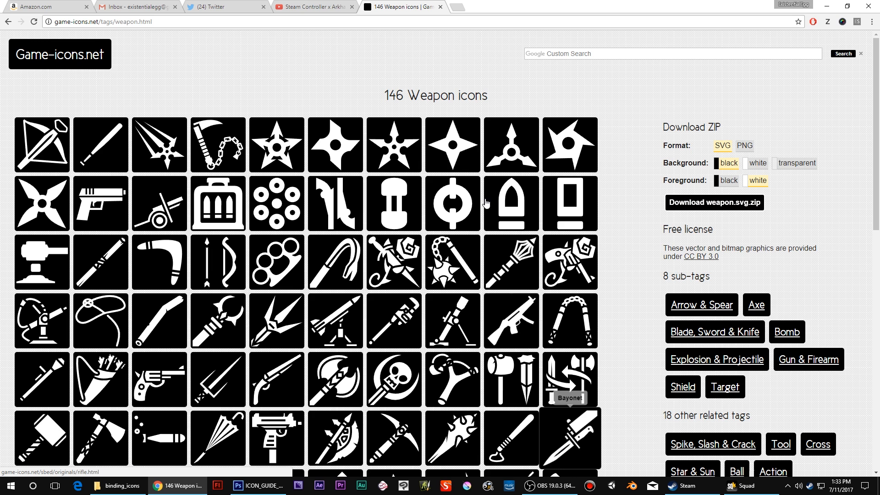
- Return to binding_icons and browse existing icon sets such as EggsIcons, DayZ, Conan and Arma3
{"action": "left_click", "coordinate": [117, 485]}
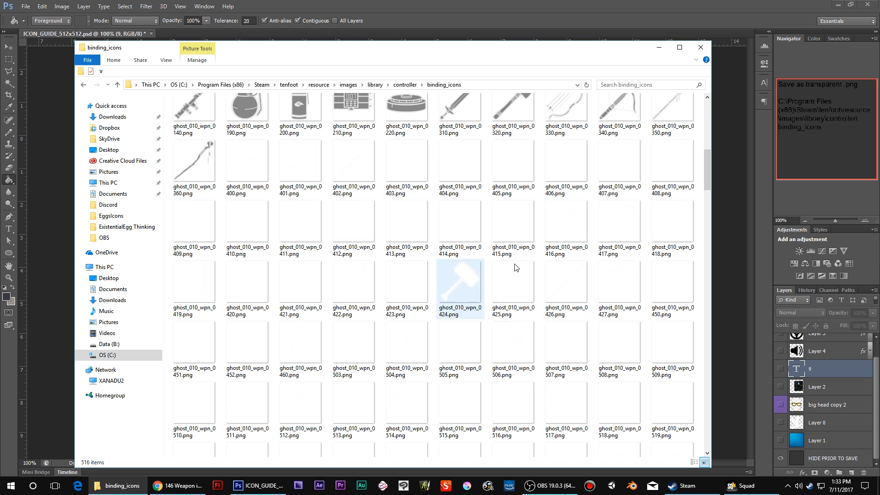
{"action": "mouse_move", "coordinate": [122, 485]}
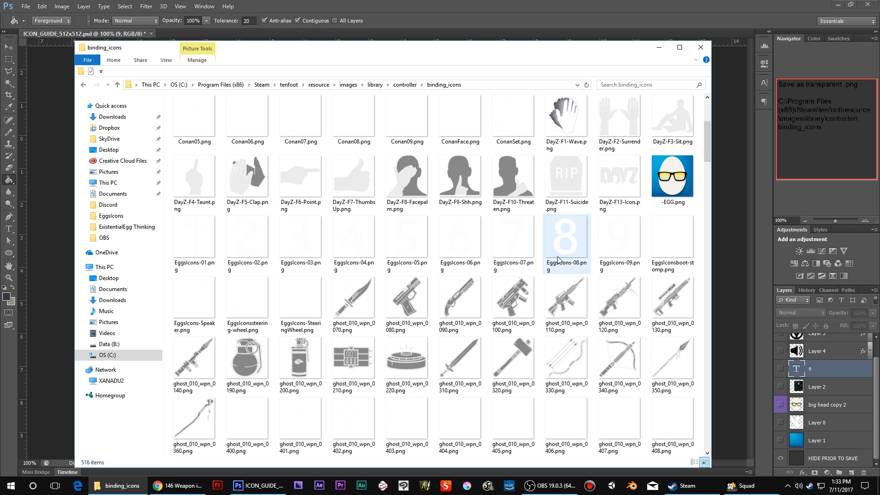
{"action": "mouse_move", "coordinate": [673, 238]}
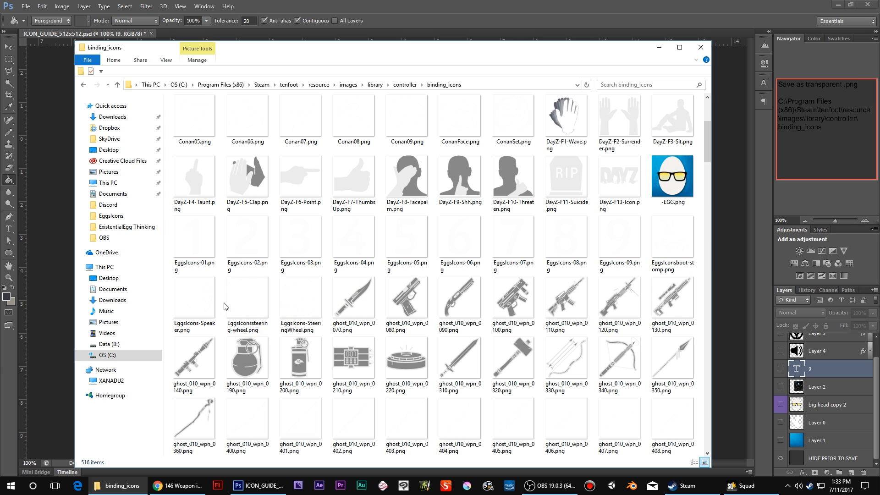
{"action": "left_click", "coordinate": [194, 298]}
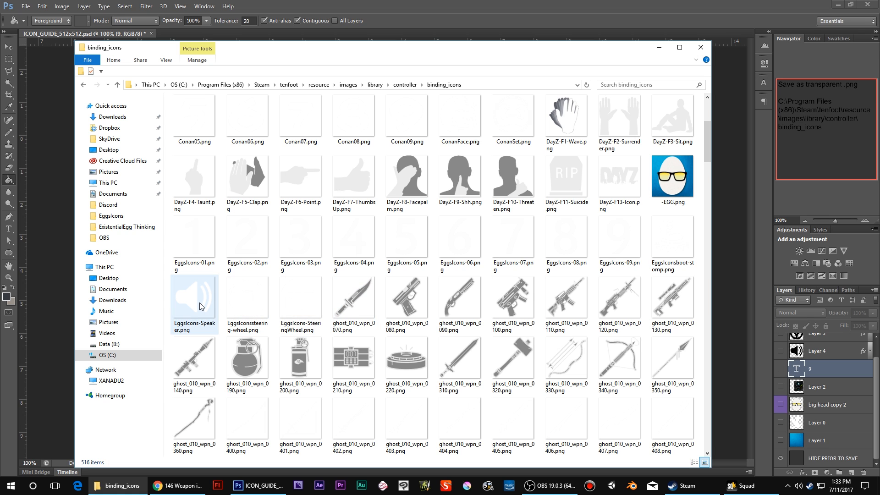
{"action": "mouse_move", "coordinate": [196, 315]}
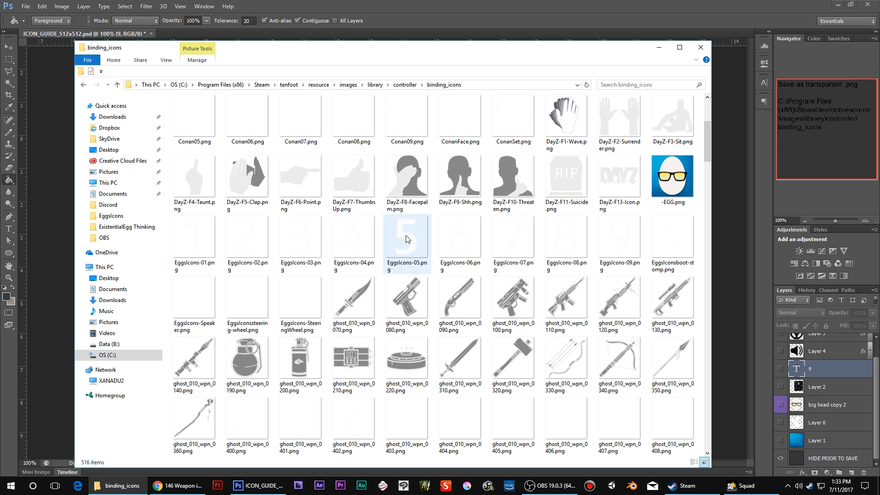
{"action": "mouse_move", "coordinate": [506, 179]}
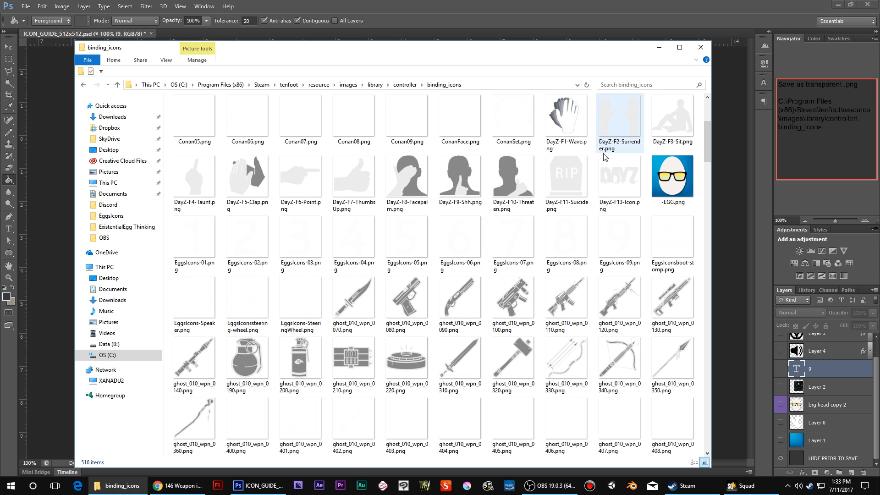
{"action": "mouse_move", "coordinate": [411, 190]}
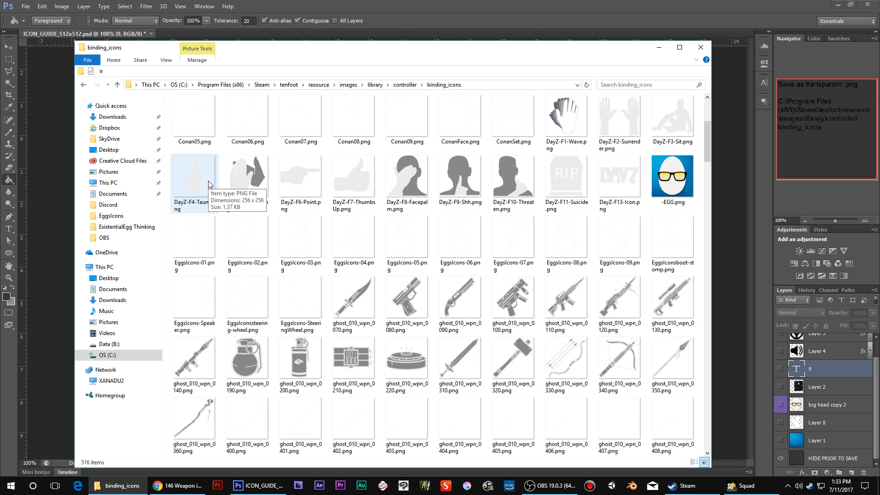
{"action": "left_click", "coordinate": [460, 176]}
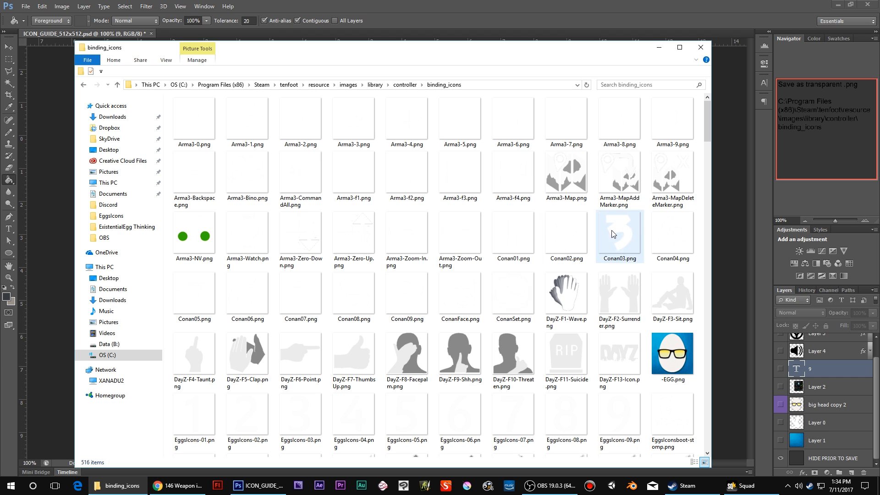
{"action": "scroll", "scroll_direction": "down", "scroll_amount": 3}
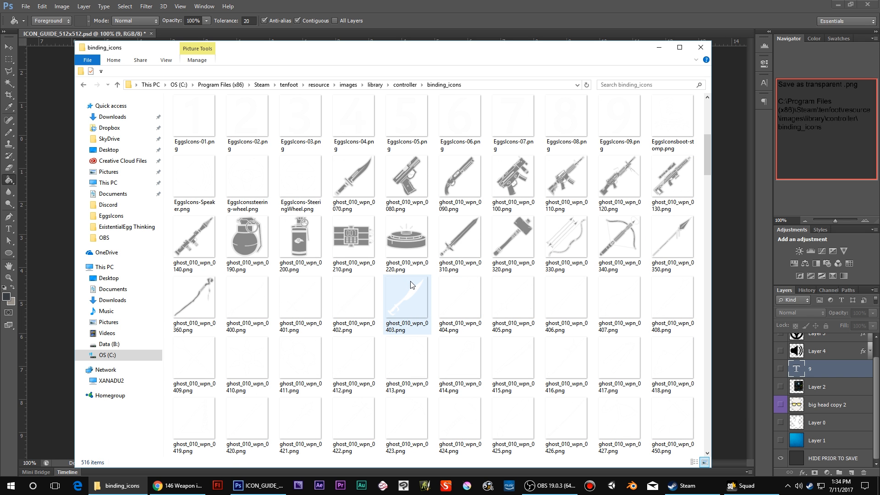
{"action": "left_click", "coordinate": [460, 115]}
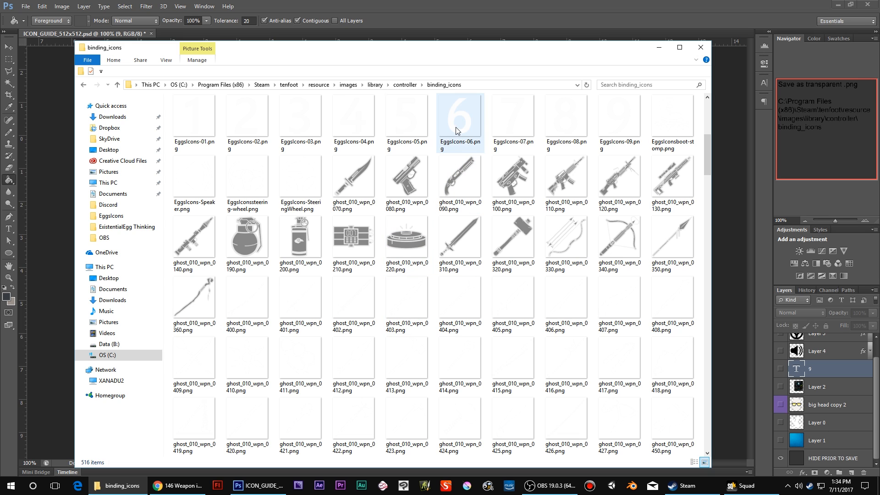
{"action": "left_click", "coordinate": [444, 85]}
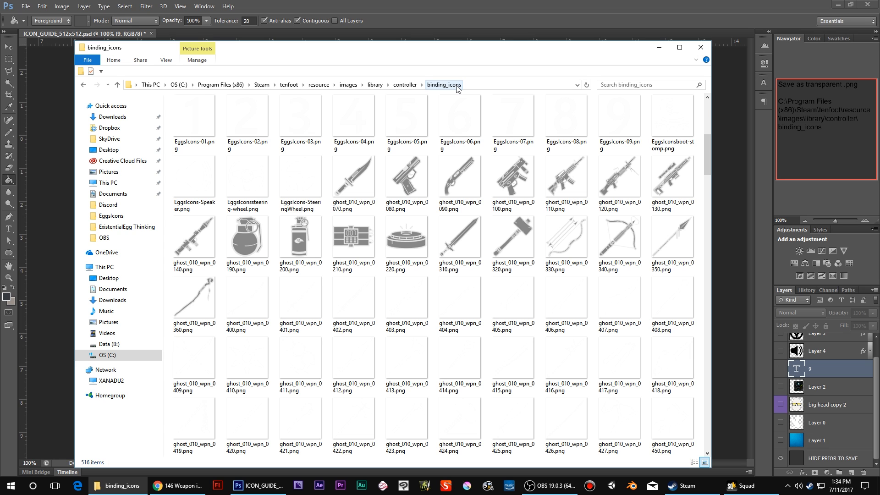
{"action": "left_click", "coordinate": [461, 245]}
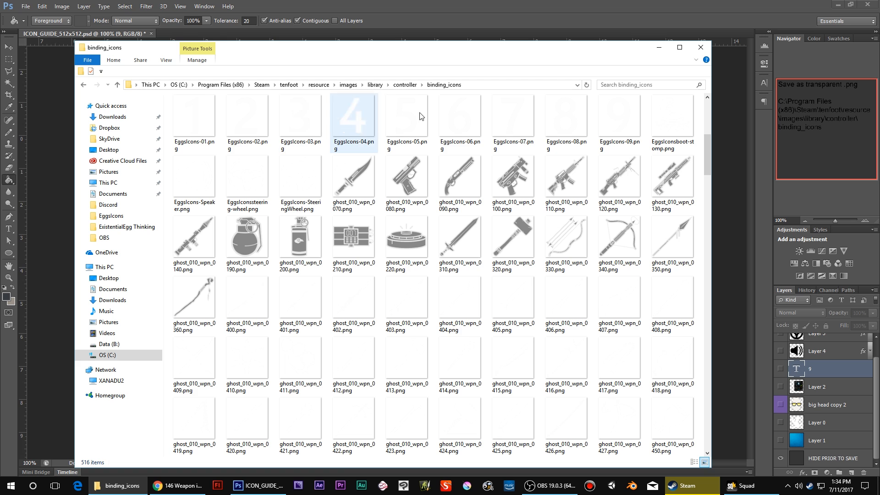
{"action": "left_click", "coordinate": [620, 298]}
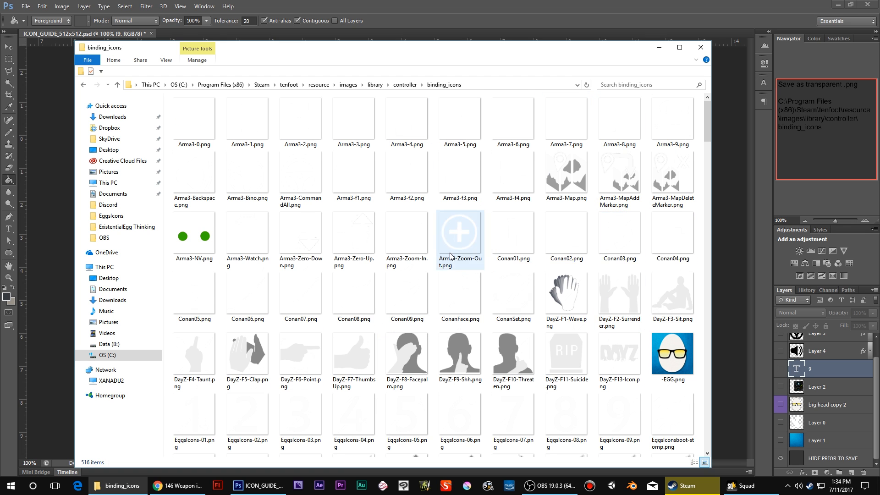
{"action": "mouse_move", "coordinate": [415, 291]}
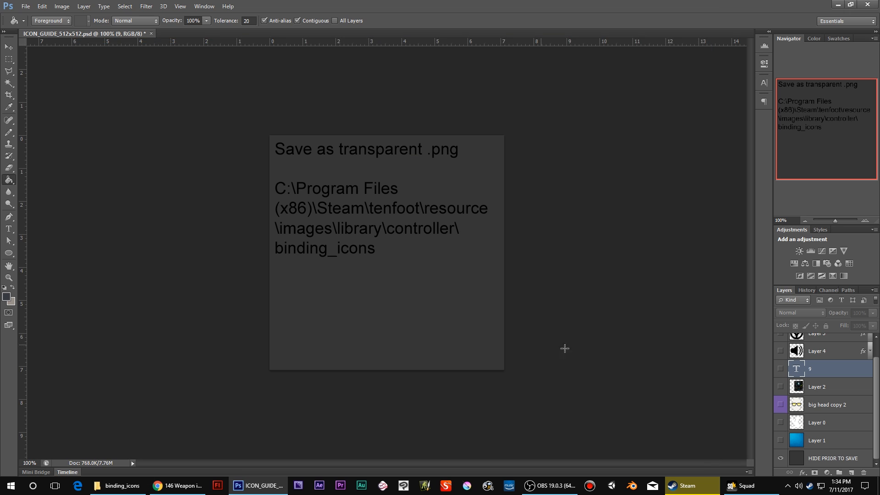
{"action": "mouse_move", "coordinate": [841, 405]}
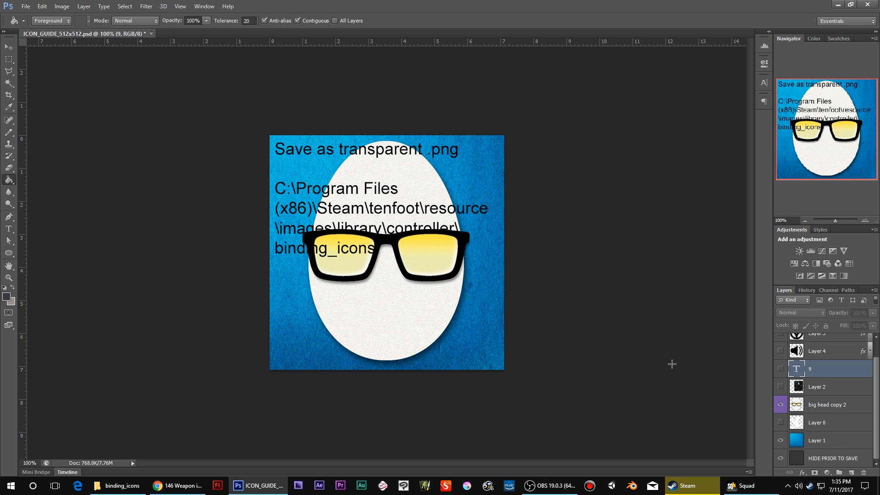
- Hide the big head copy 2 layer, leaving just the save-location note visible
{"action": "left_click", "coordinate": [781, 404]}
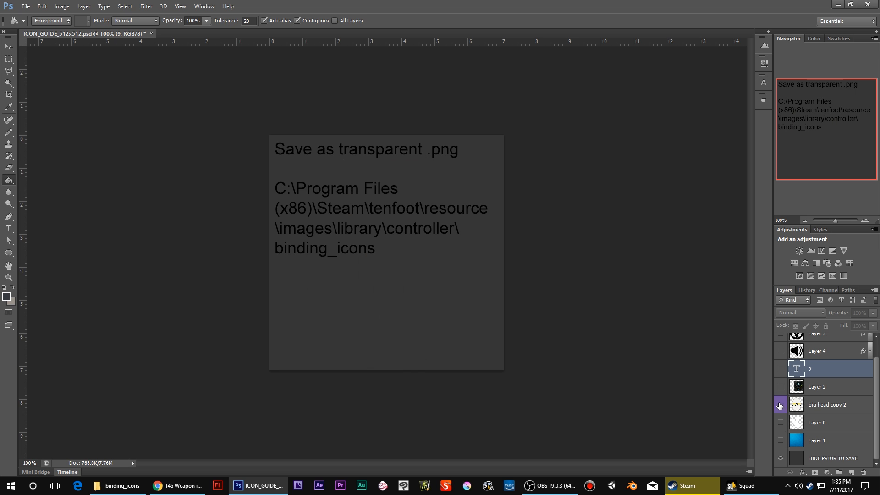
{"action": "mouse_move", "coordinate": [529, 285]}
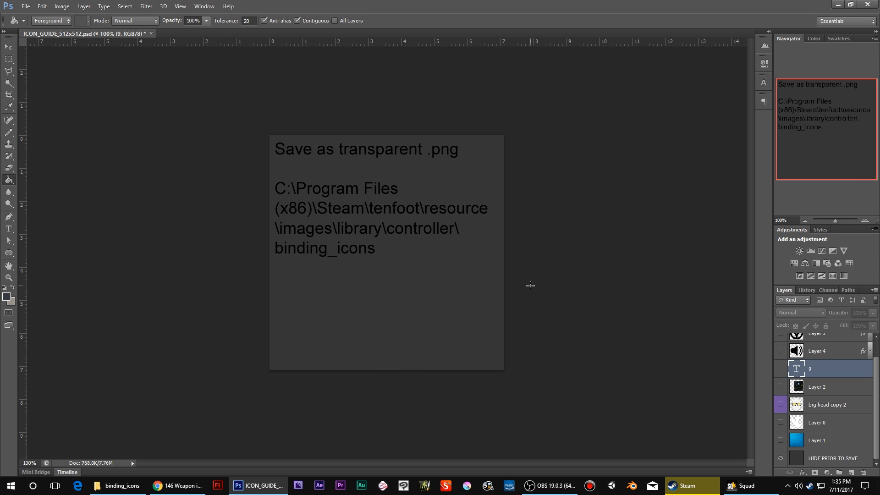